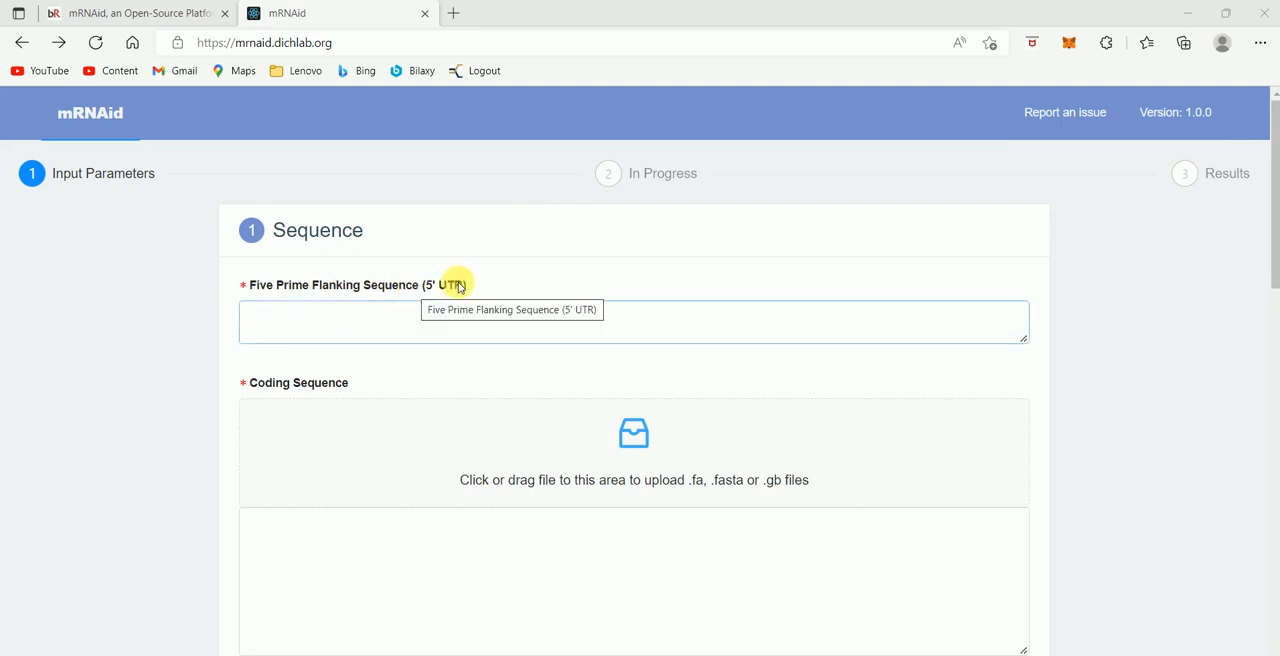
# Visit the 5′ UTR, coding sequence and 3′ UTR fields and choose Homo Sapiens codon usage
pyautogui.click(634, 322)
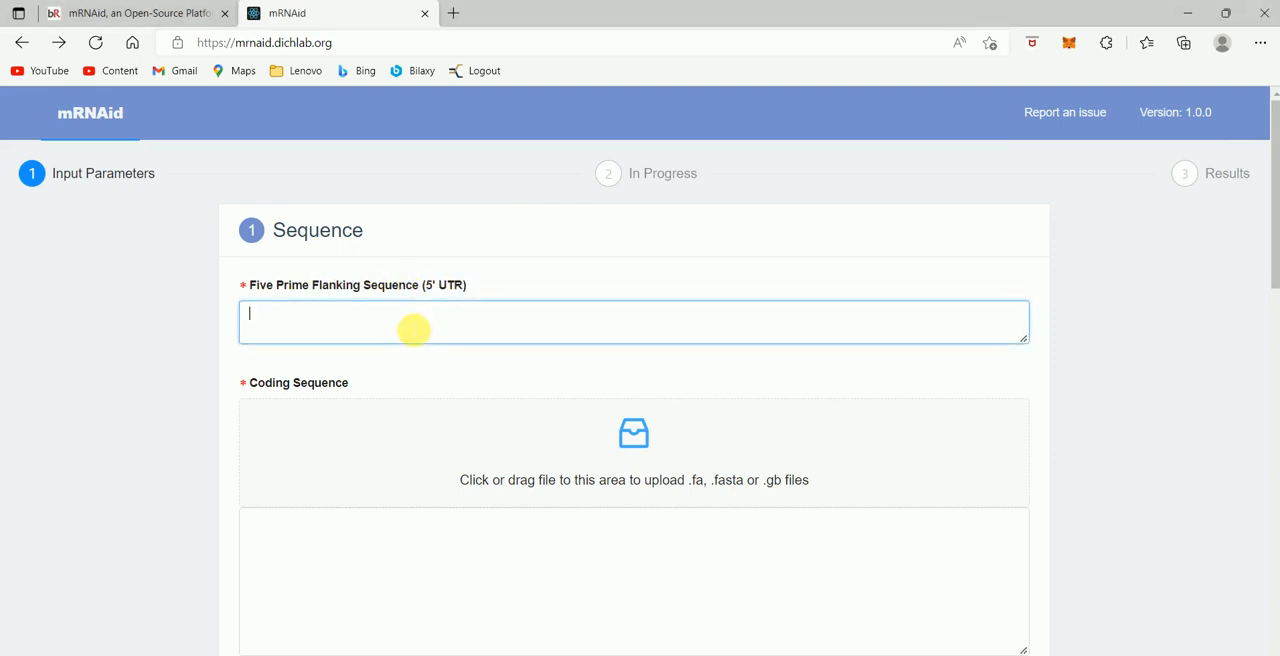
pyautogui.moveTo(1272, 388)
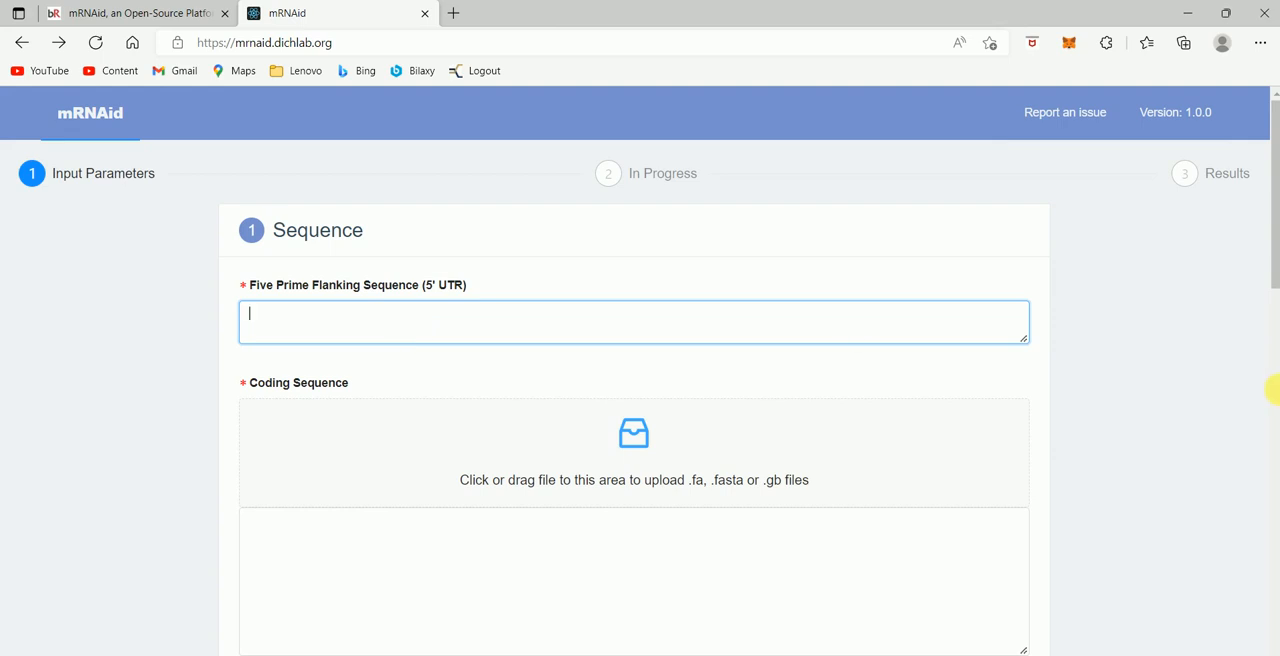
pyautogui.moveTo(236, 450)
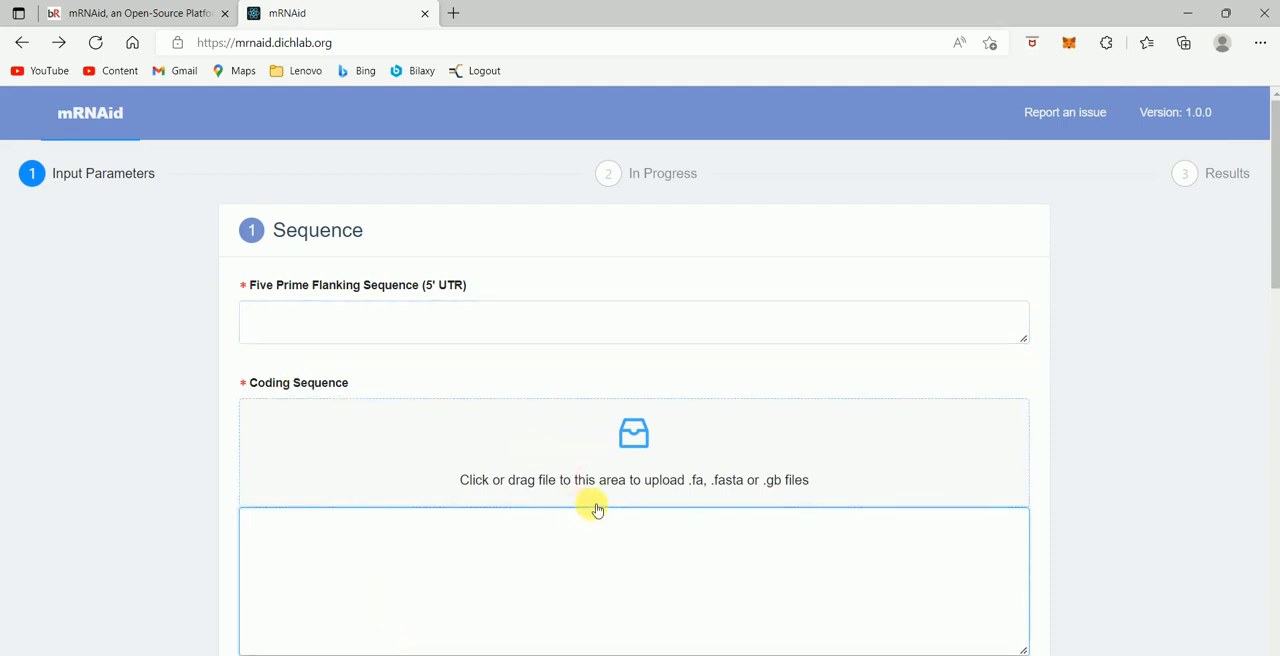
pyautogui.moveTo(714, 544)
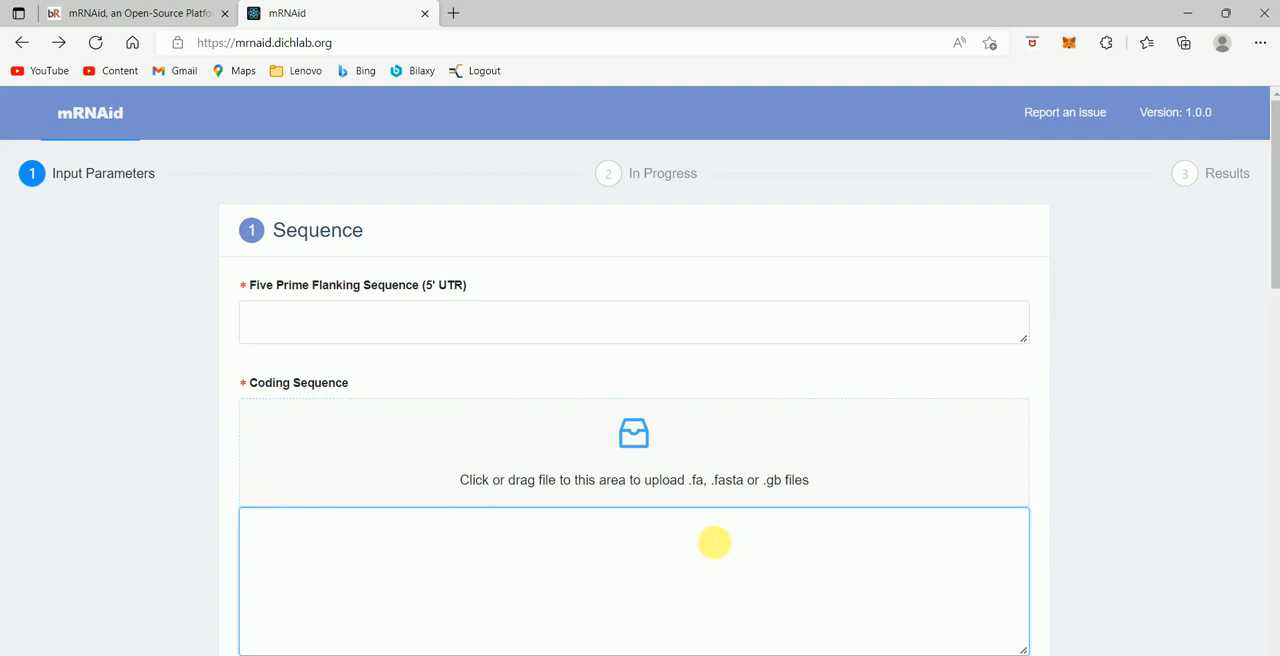
pyautogui.moveTo(676, 558)
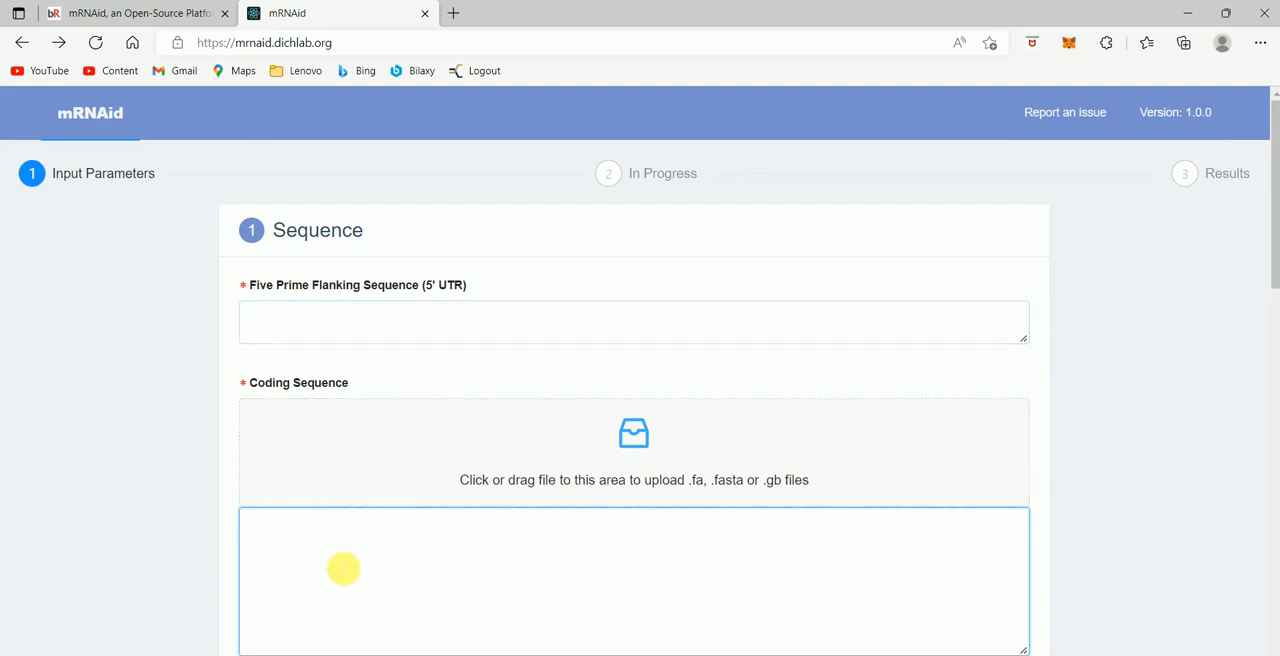
pyautogui.click(344, 568)
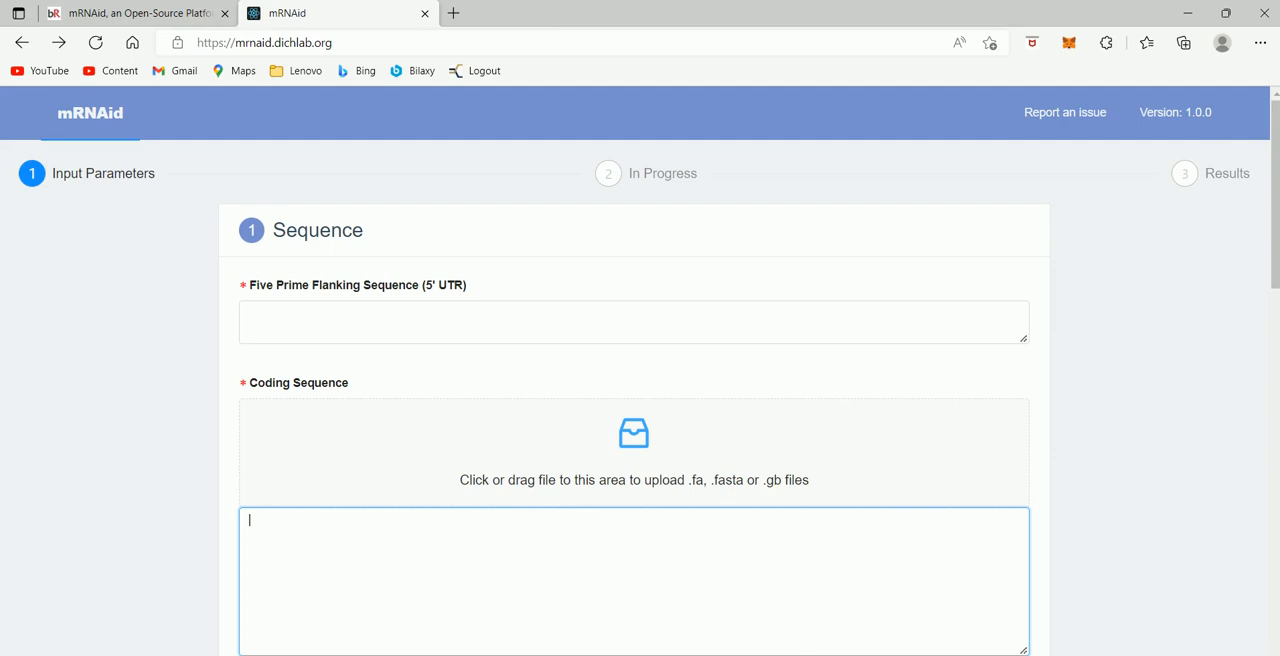
pyautogui.scroll(-3)
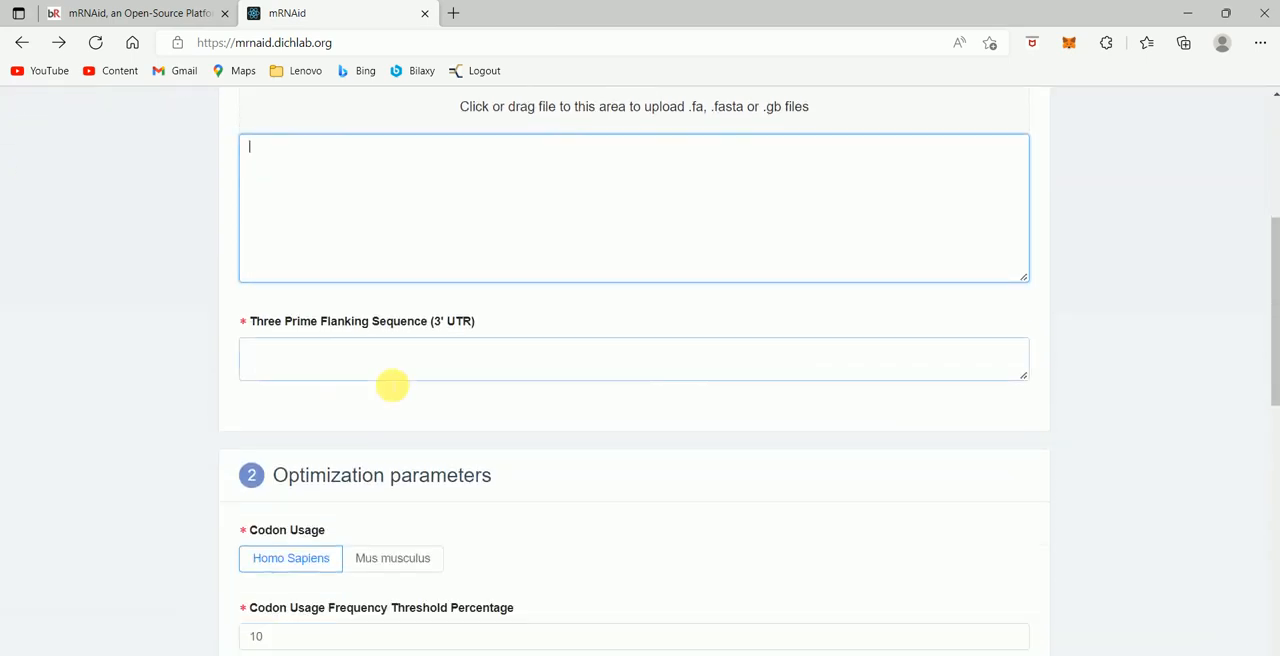
pyautogui.click(632, 360)
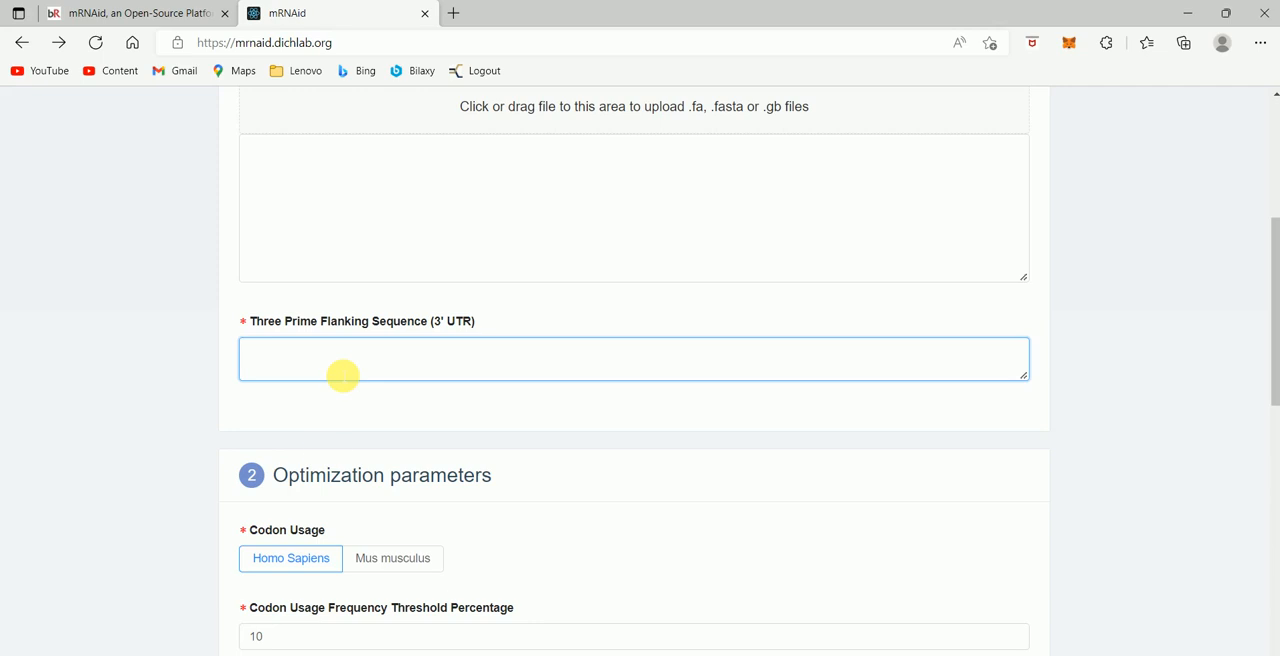
pyautogui.click(634, 360)
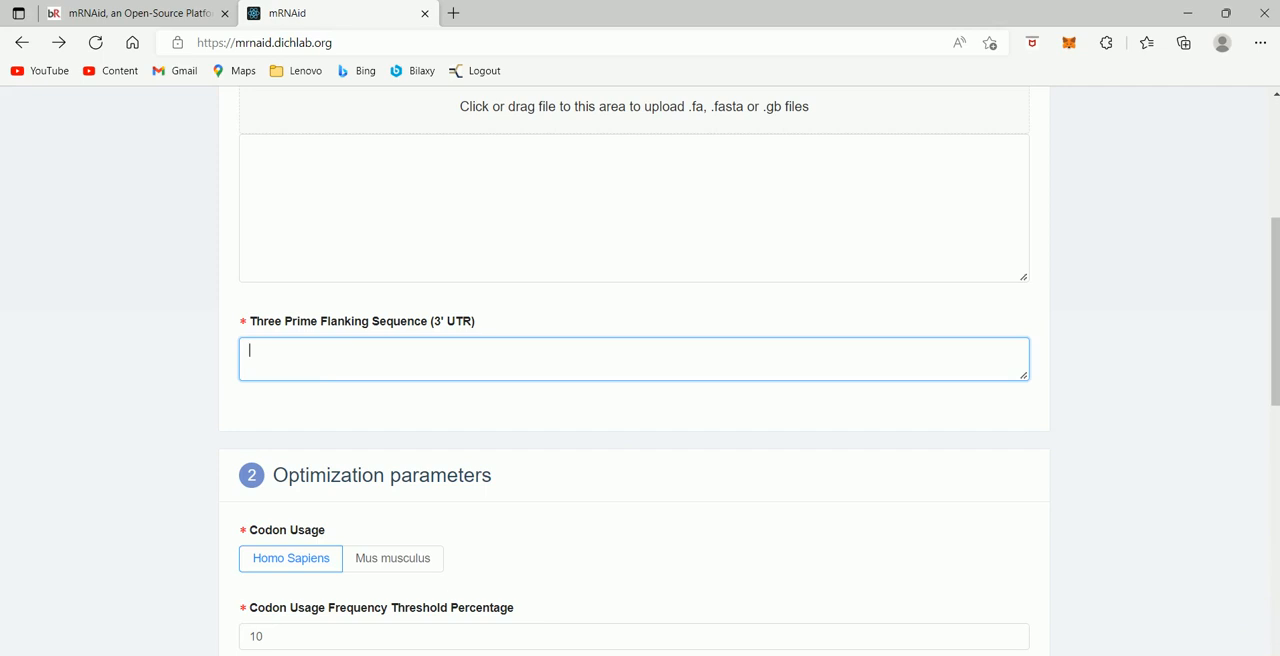
pyautogui.scroll(-3)
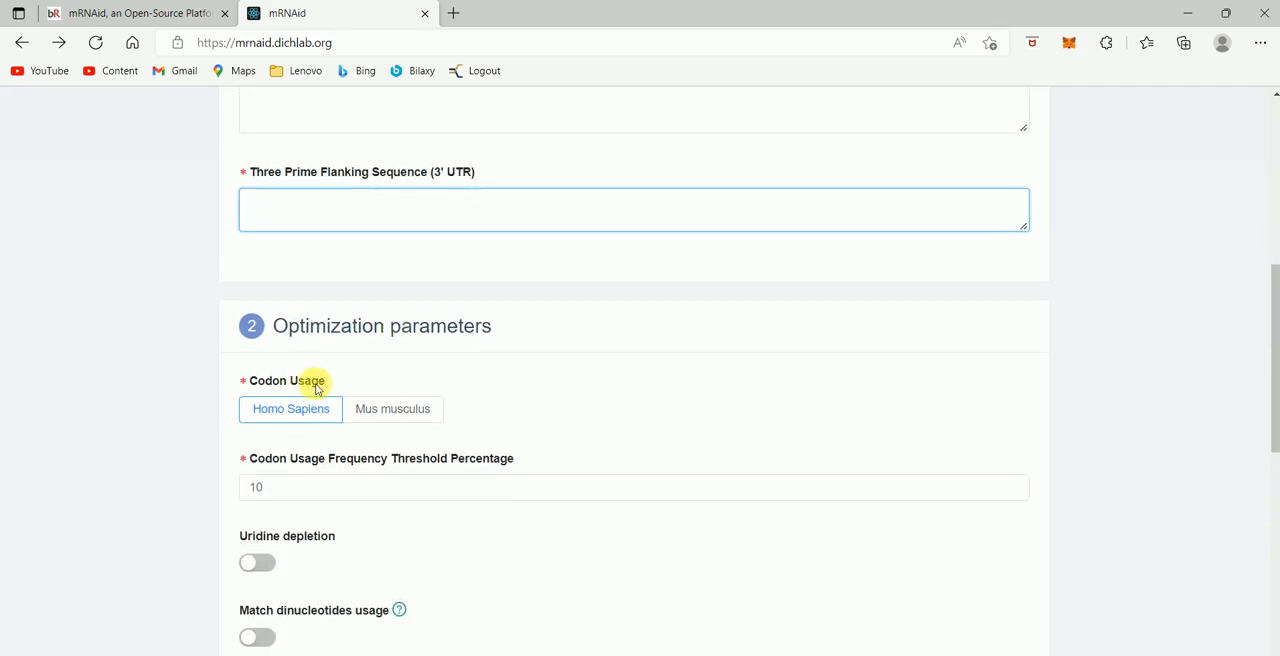
pyautogui.moveTo(308, 448)
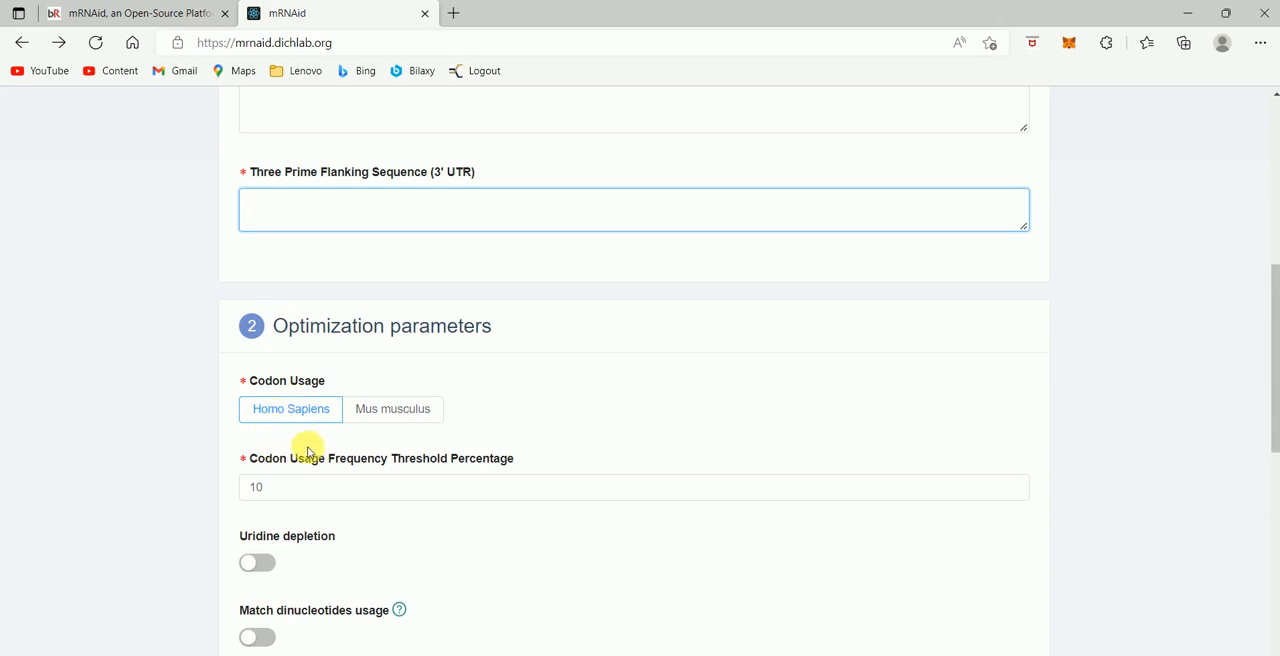
pyautogui.click(632, 208)
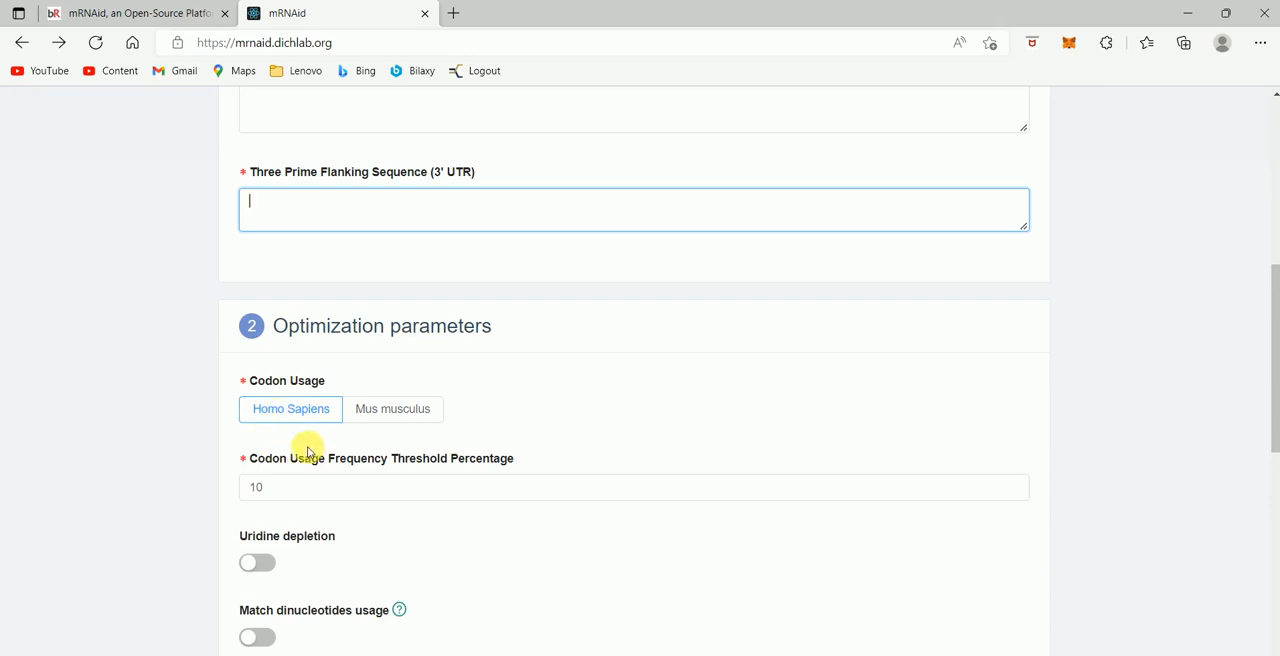
pyautogui.moveTo(292, 446)
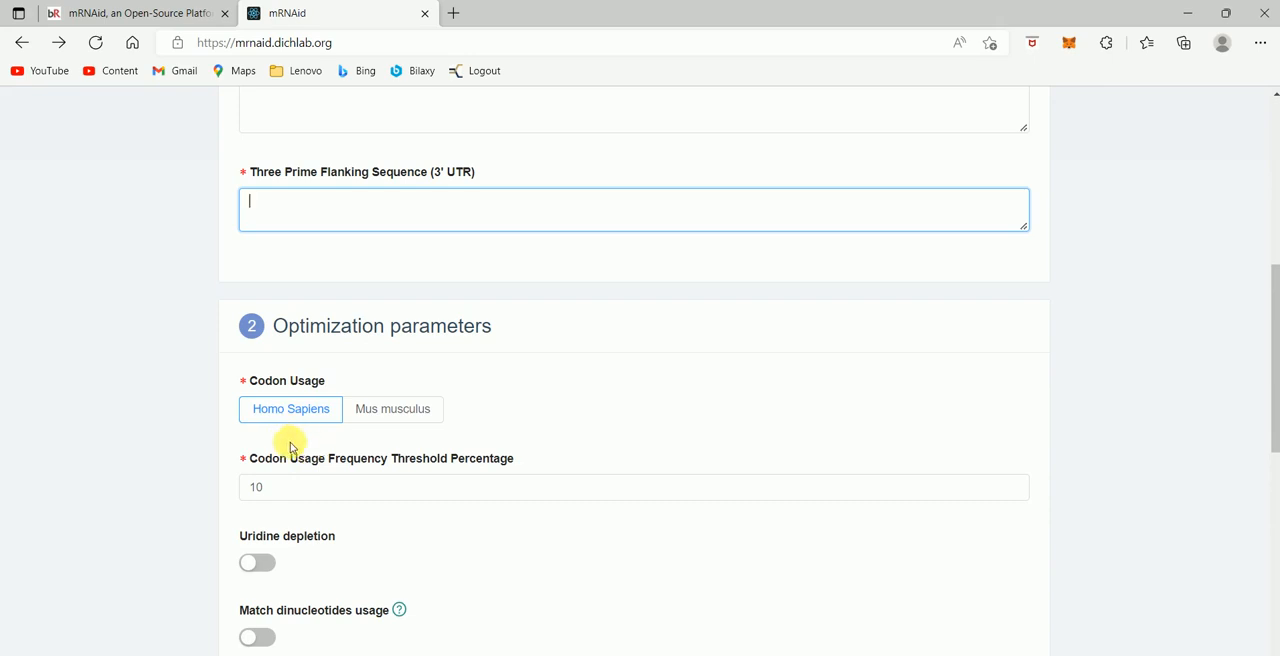
pyautogui.moveTo(296, 436)
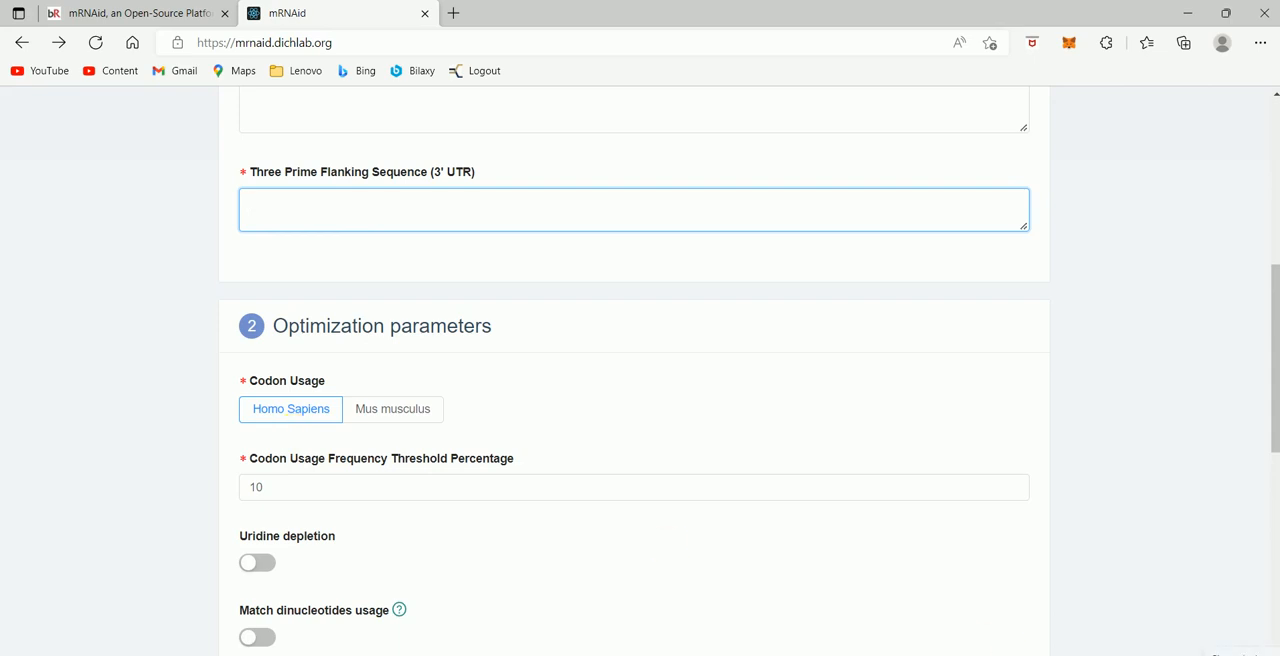
pyautogui.moveTo(1274, 568)
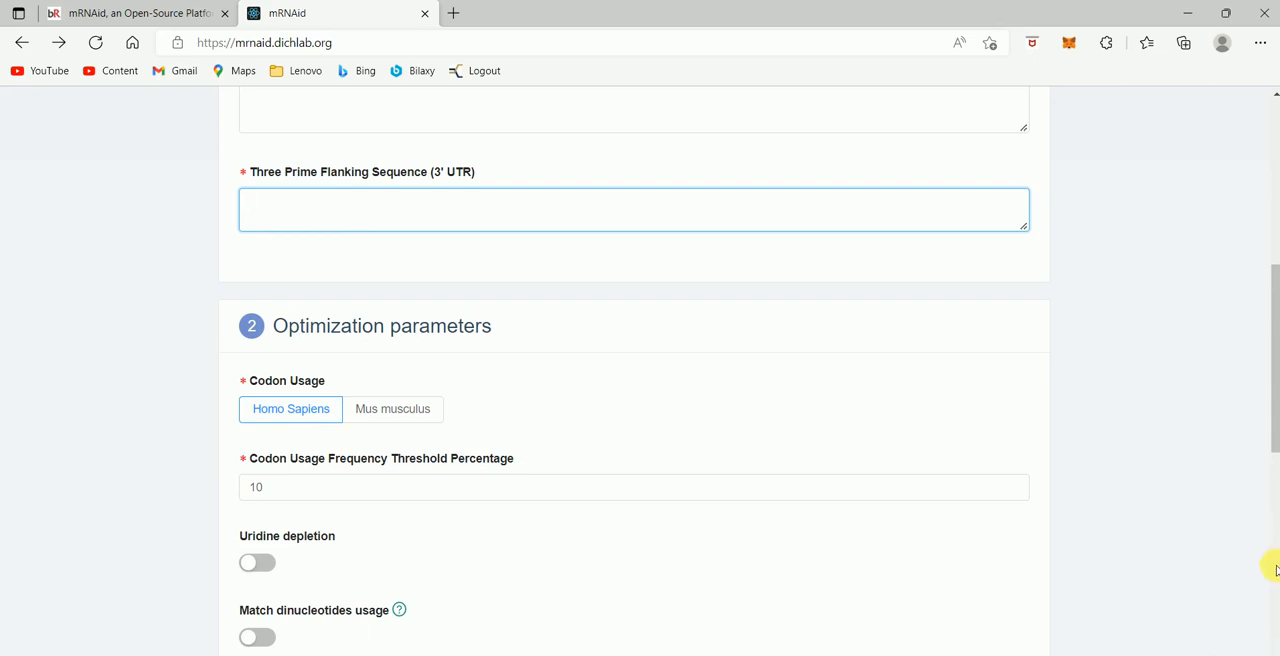
# Toggle the uridine depletion and CAI optimization switches in the constraints section
pyautogui.scroll(-3)
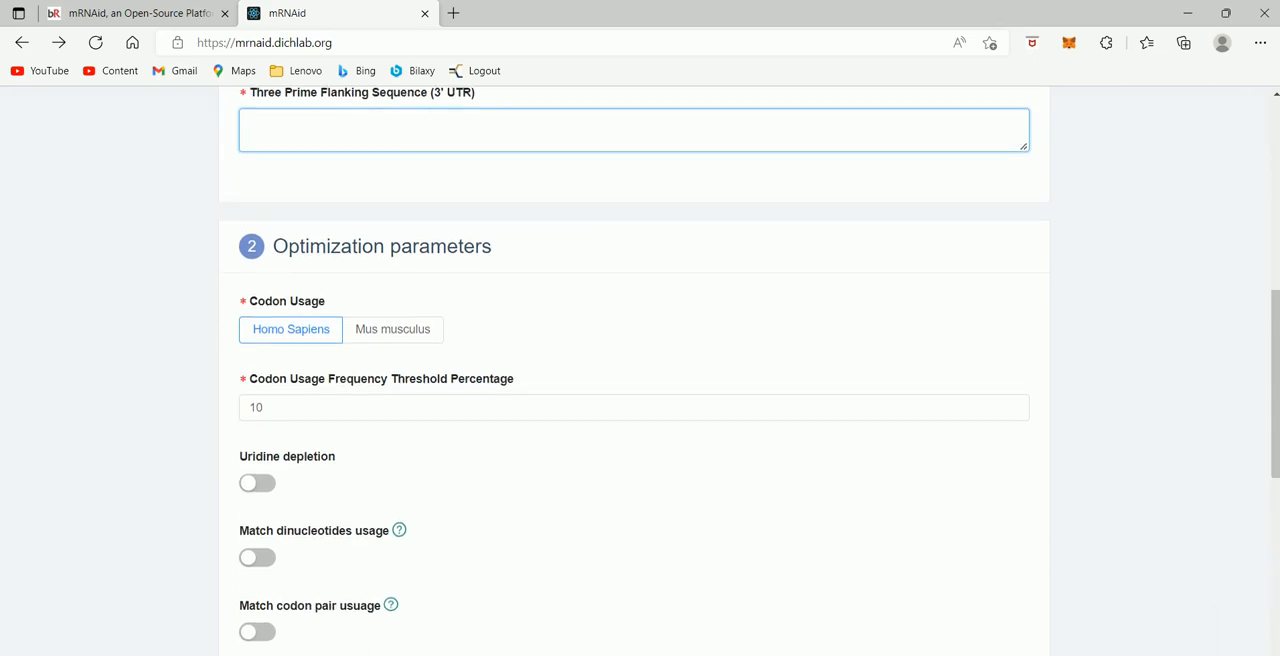
pyautogui.scroll(-3)
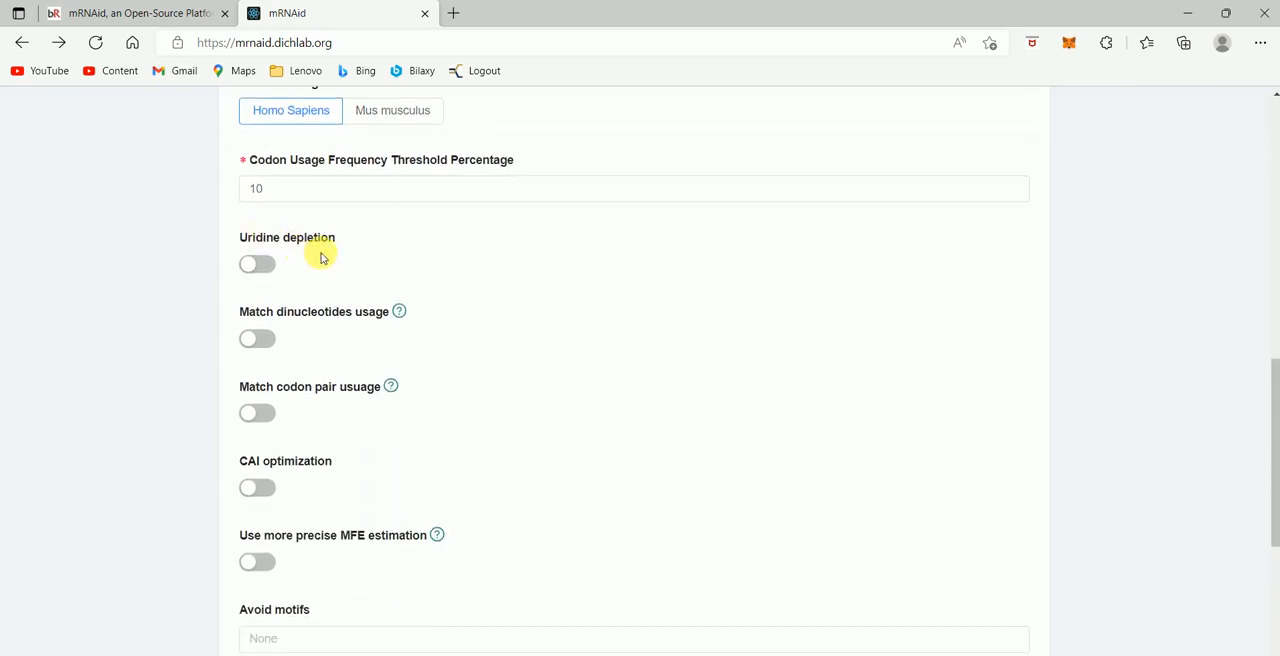
pyautogui.moveTo(292, 264)
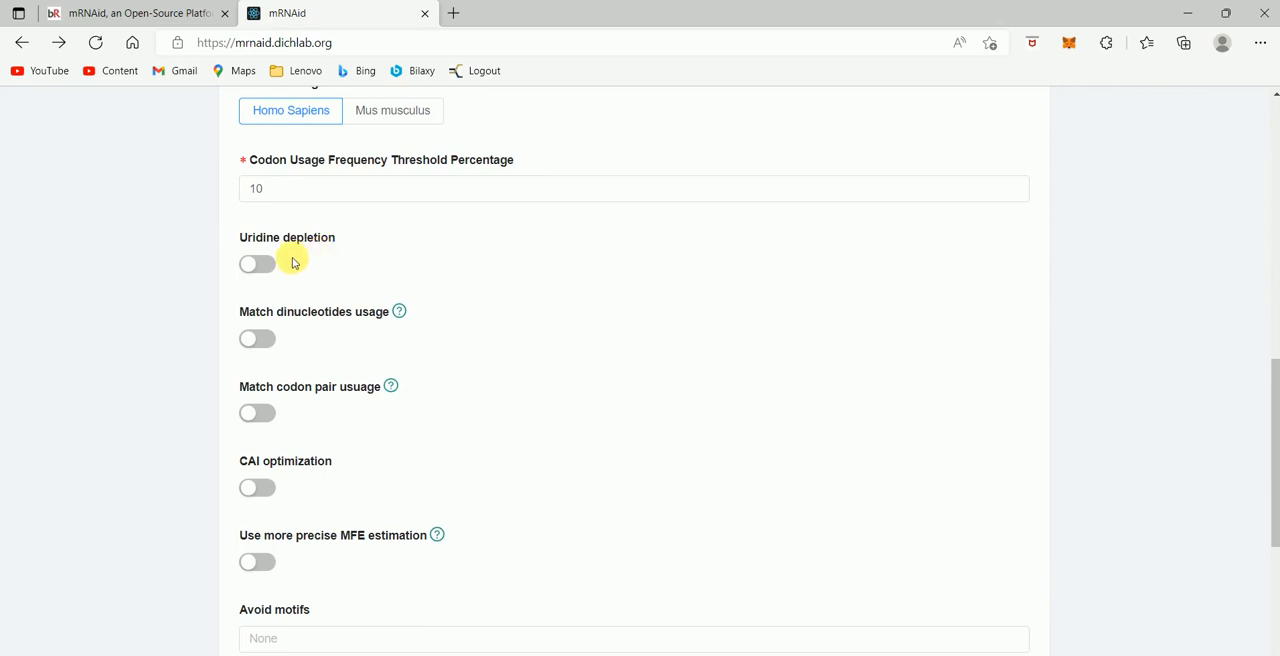
pyautogui.click(256, 264)
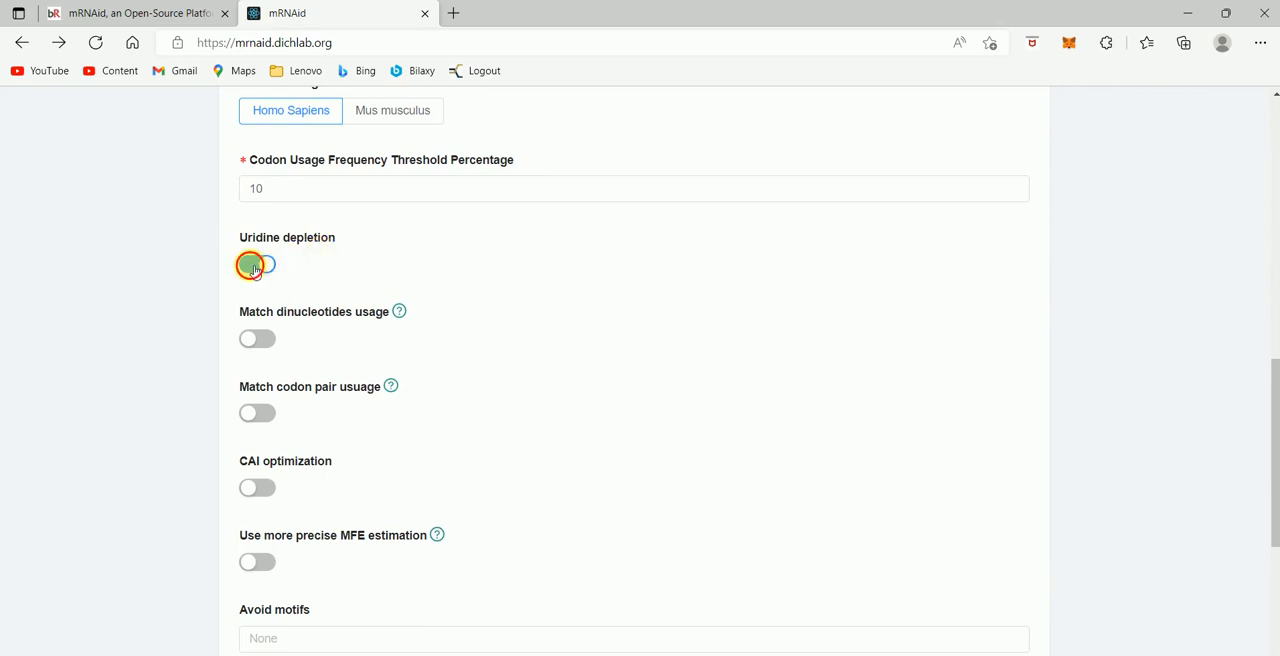
pyautogui.click(256, 264)
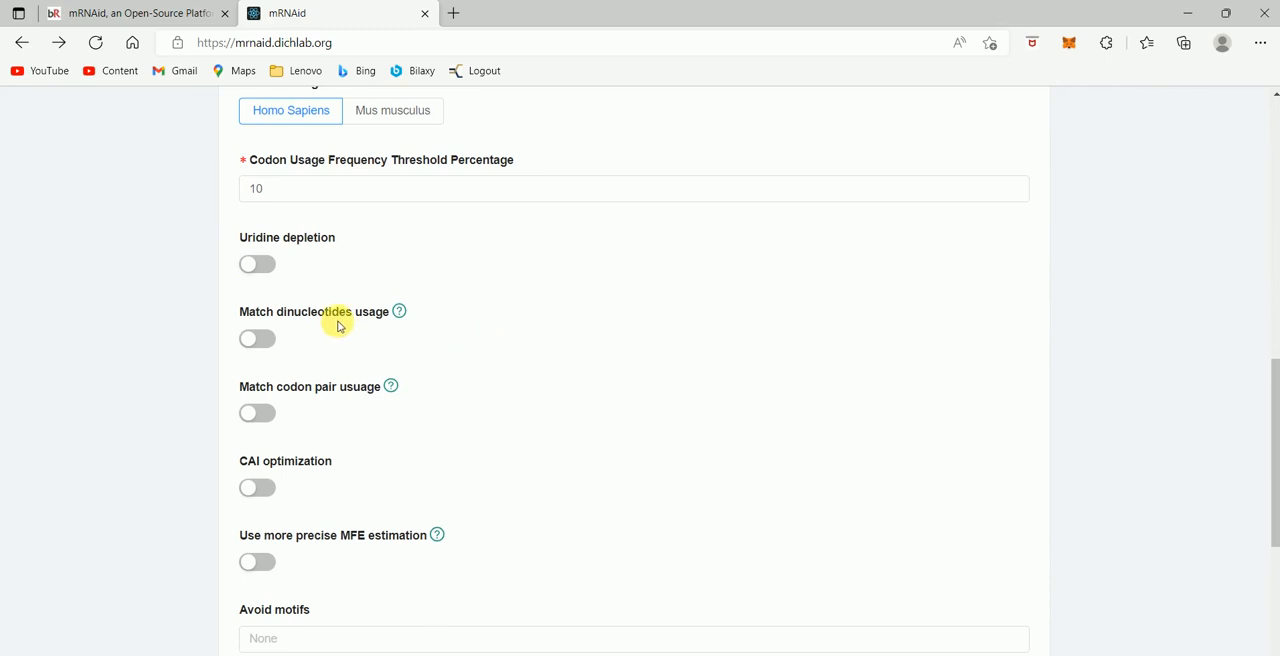
pyautogui.moveTo(372, 344)
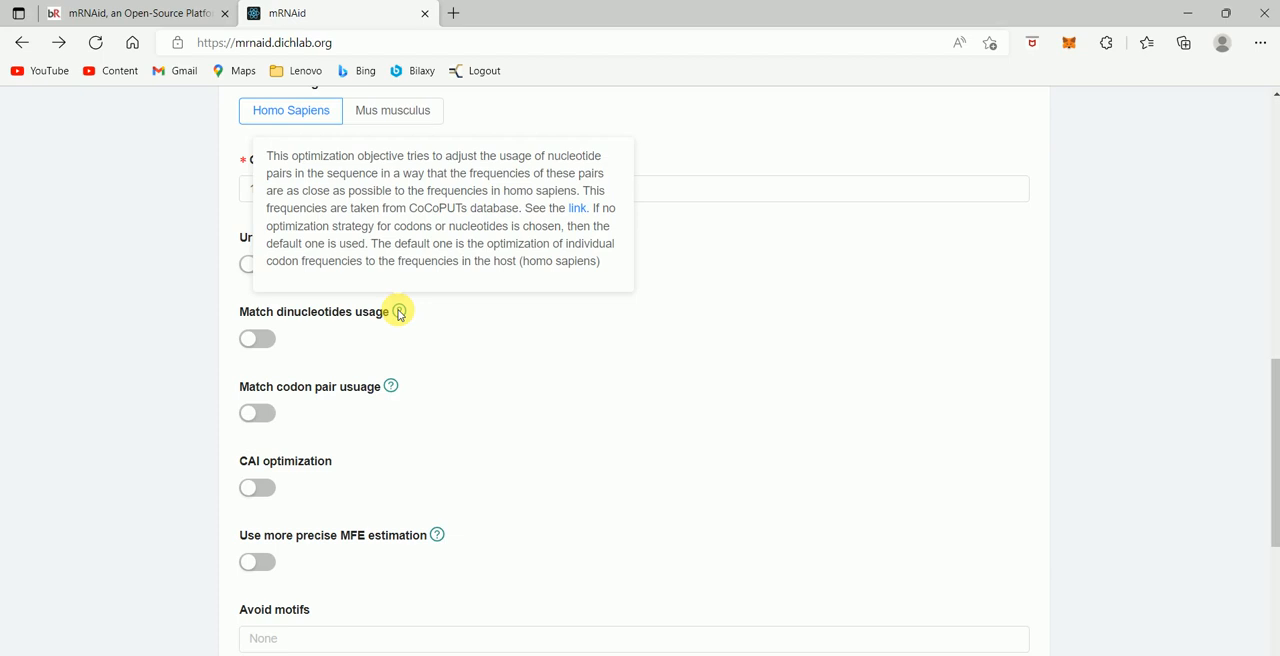
pyautogui.moveTo(540, 408)
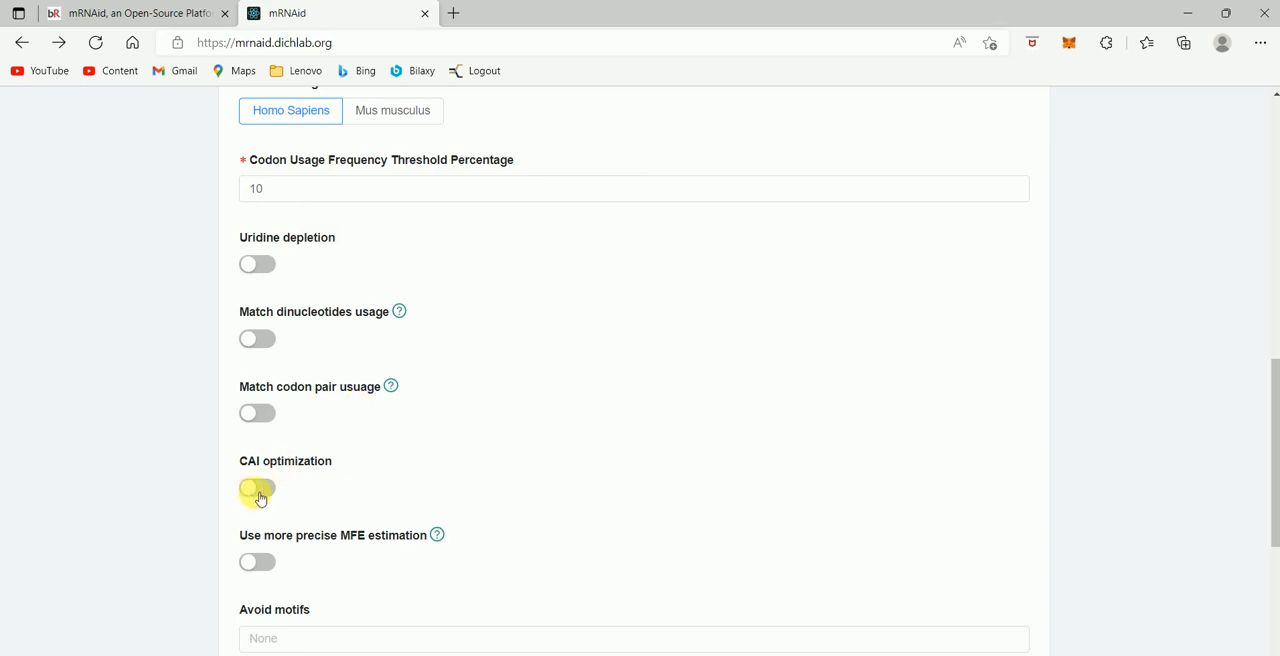
pyautogui.click(256, 488)
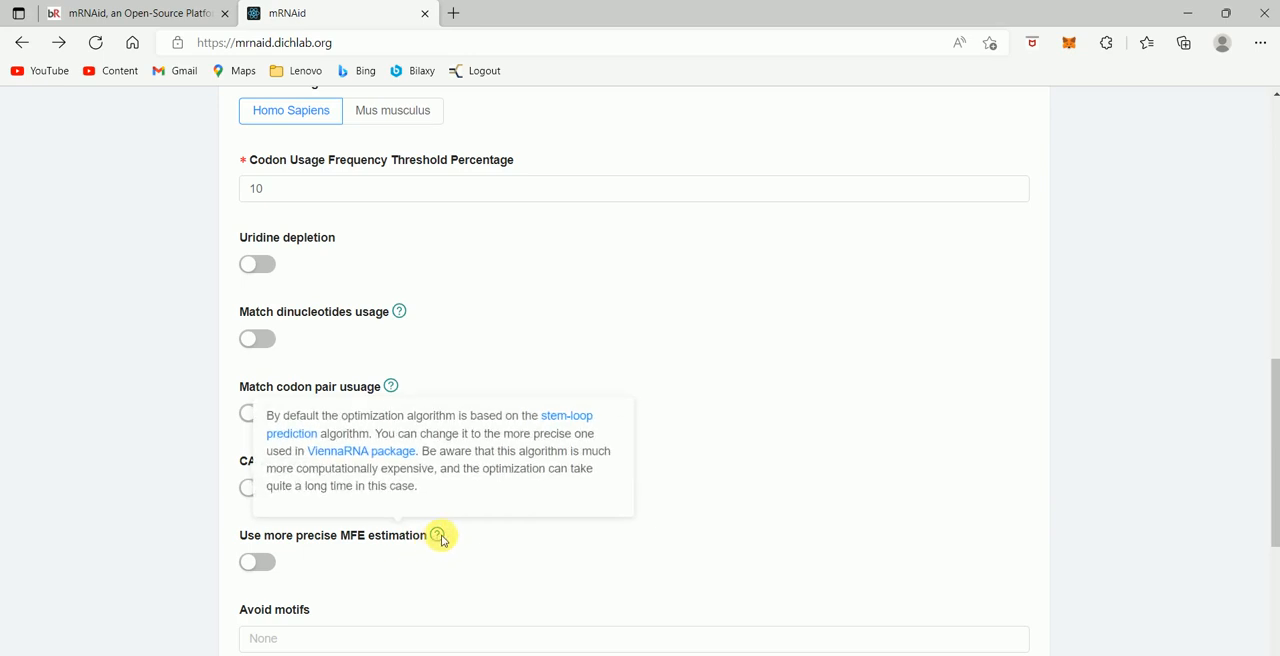
pyautogui.moveTo(400, 596)
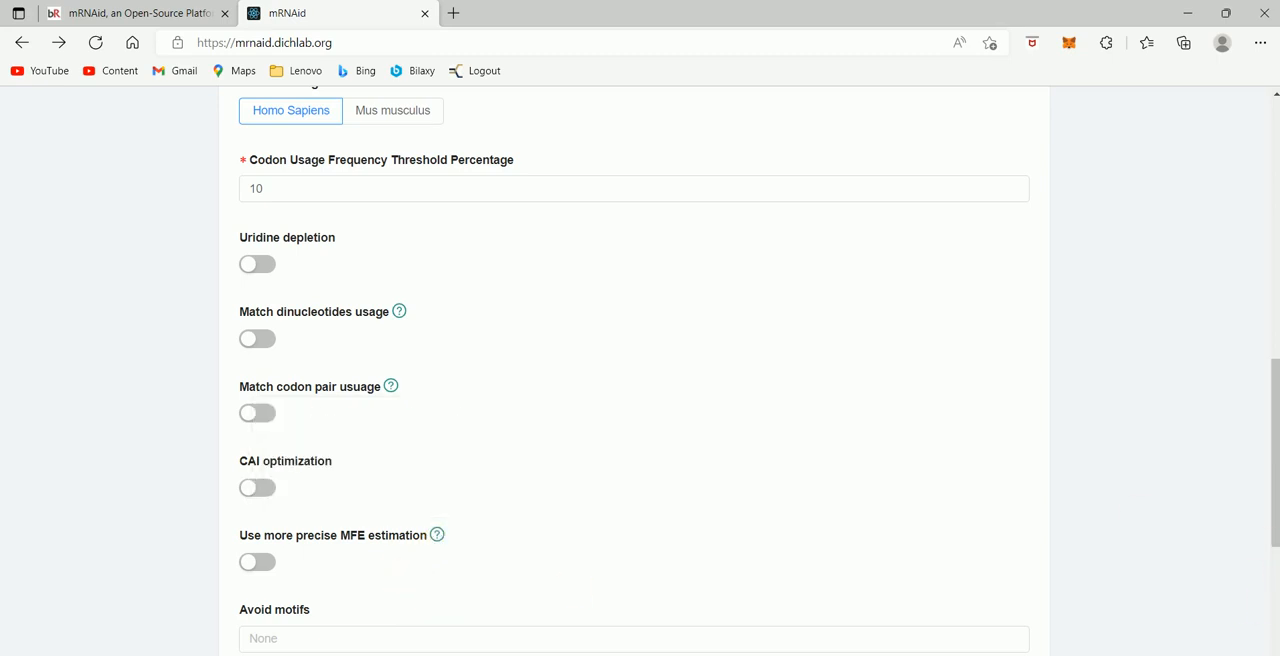
pyautogui.scroll(-3)
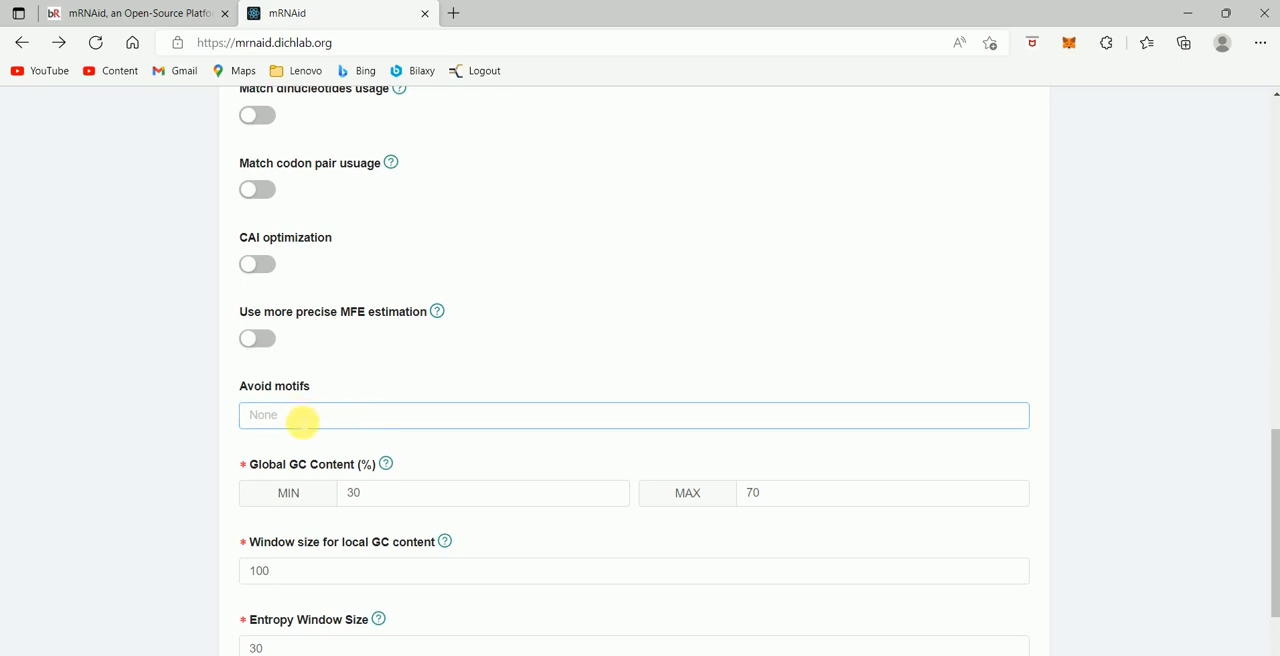
# Inspect the motifs-to-avoid list and close it without choosing a motif
pyautogui.click(632, 414)
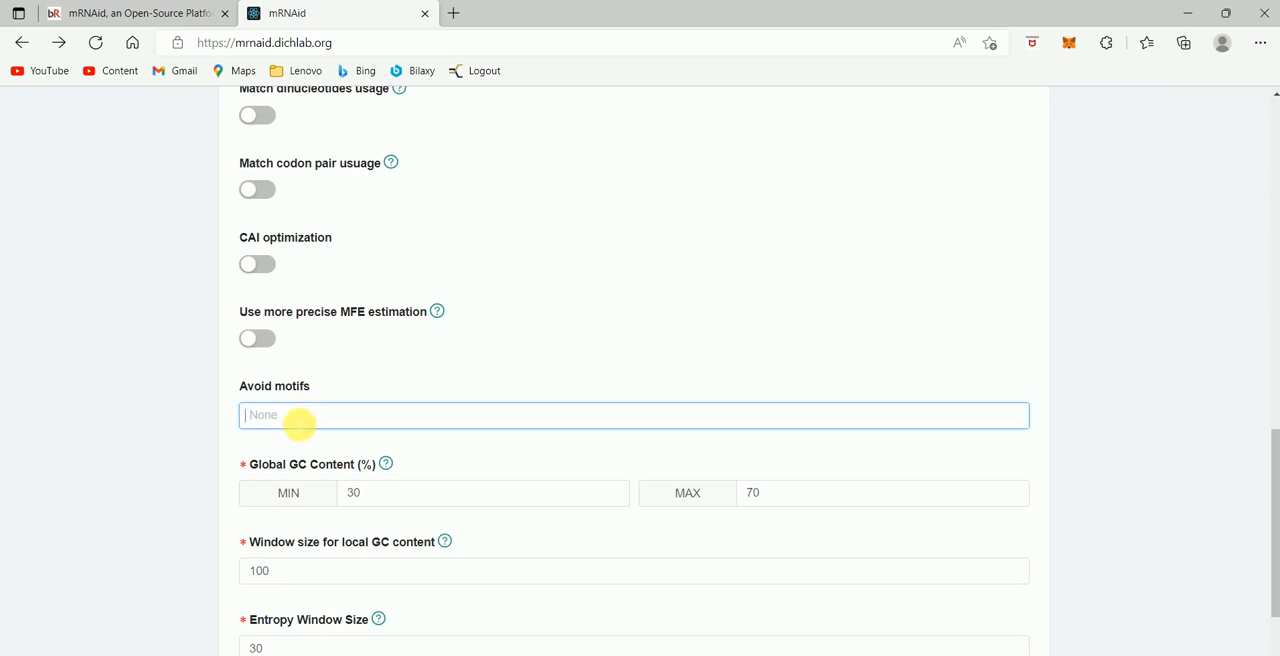
pyautogui.click(634, 414)
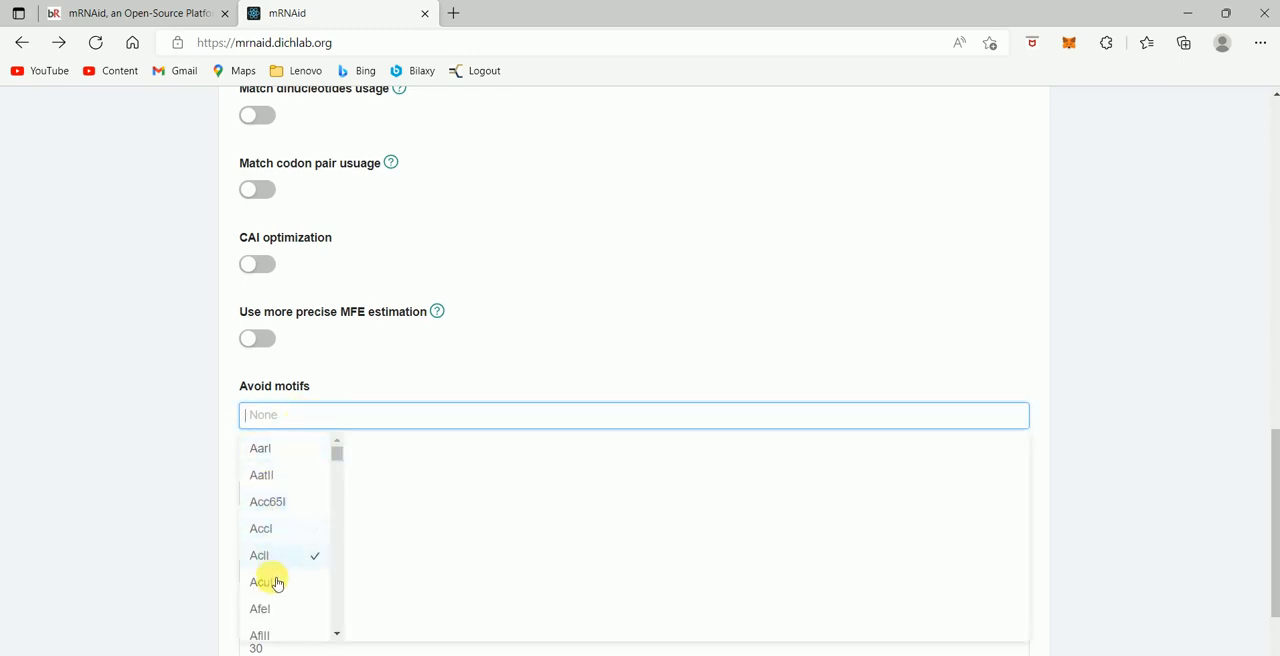
pyautogui.moveTo(556, 328)
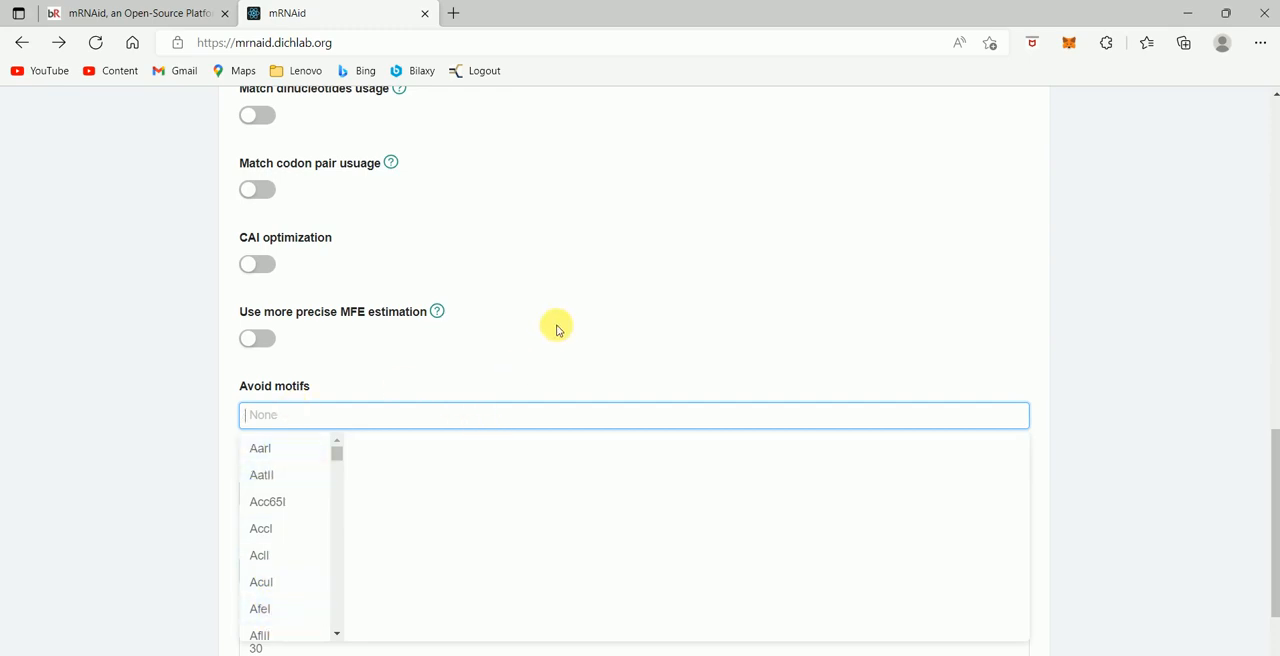
pyautogui.click(550, 330)
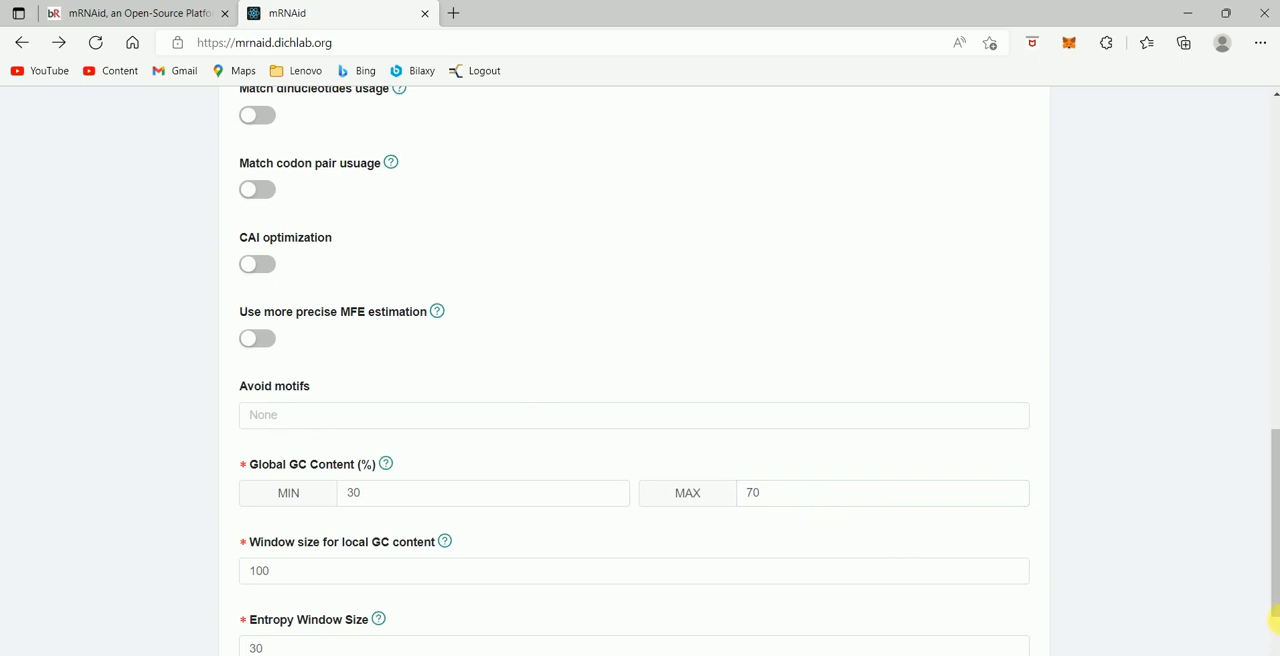
pyautogui.scroll(-3)
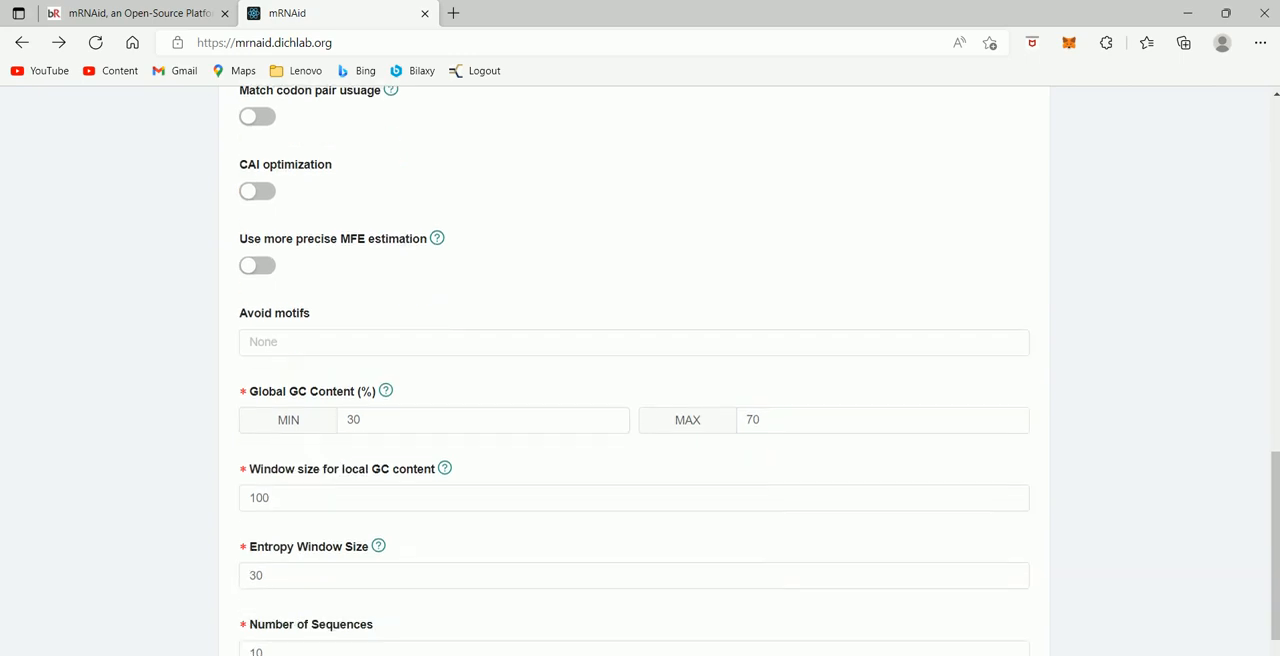
pyautogui.scroll(-3)
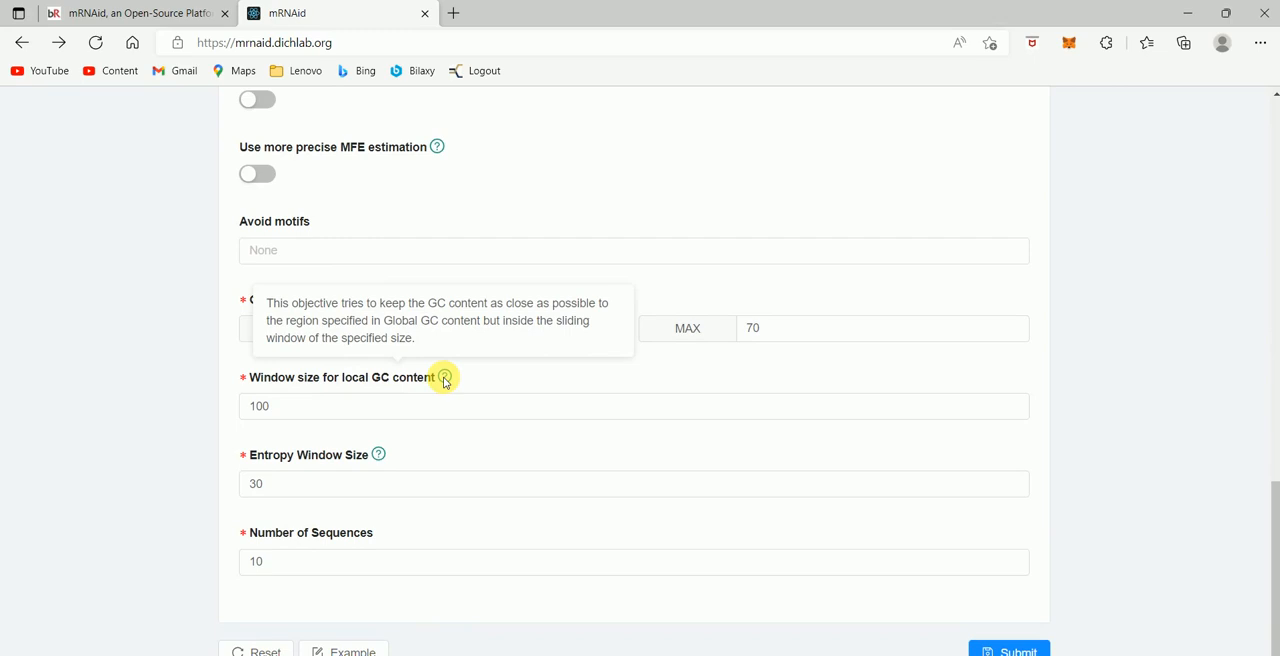
pyautogui.moveTo(348, 444)
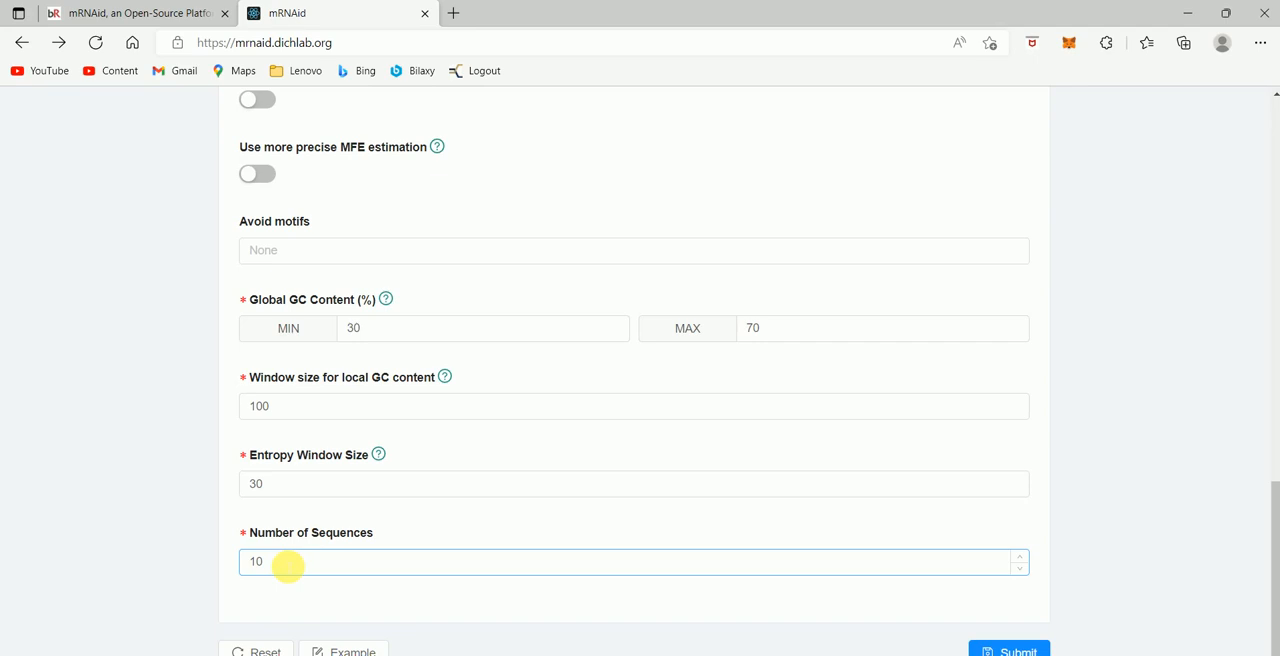
pyautogui.moveTo(1256, 180)
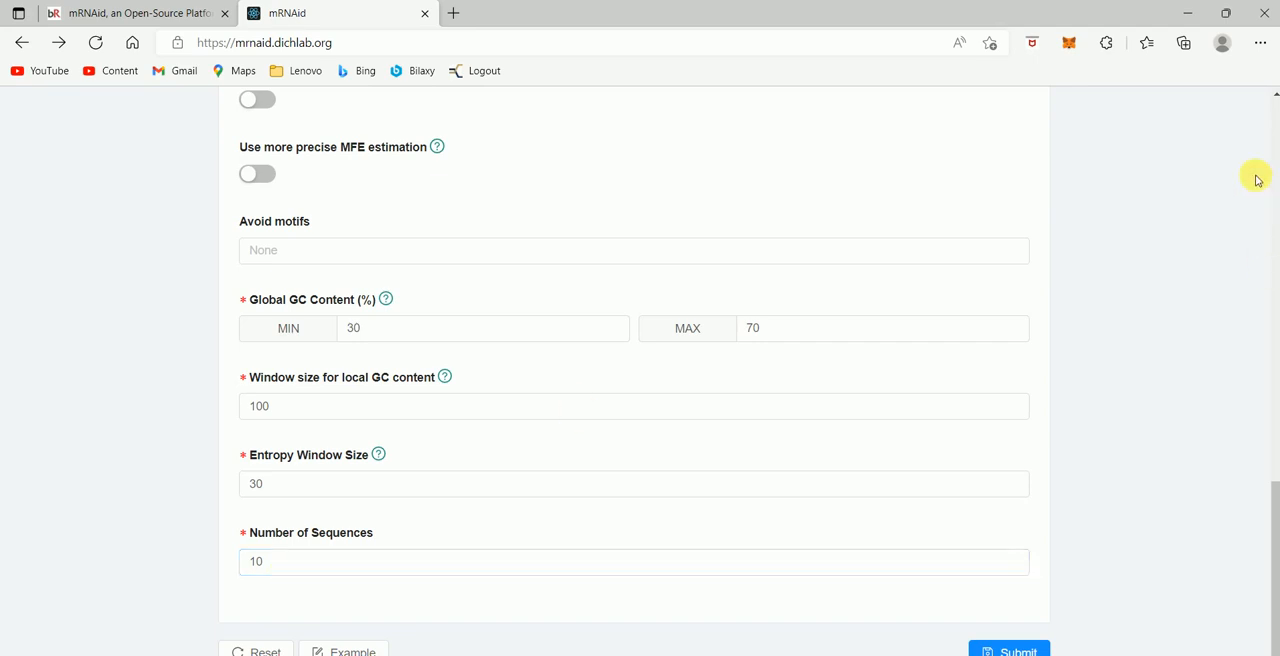
pyautogui.click(634, 406)
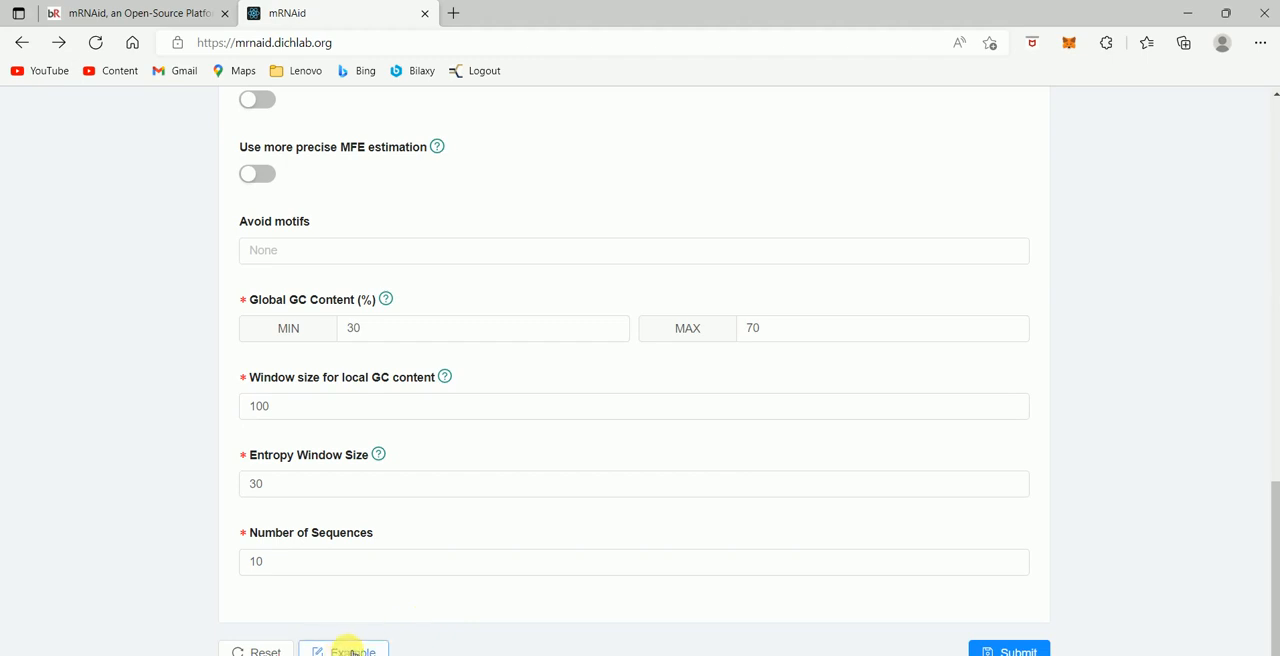
# Load the Example input, review the filled form and confirm Number of Sequences is 3
pyautogui.click(354, 652)
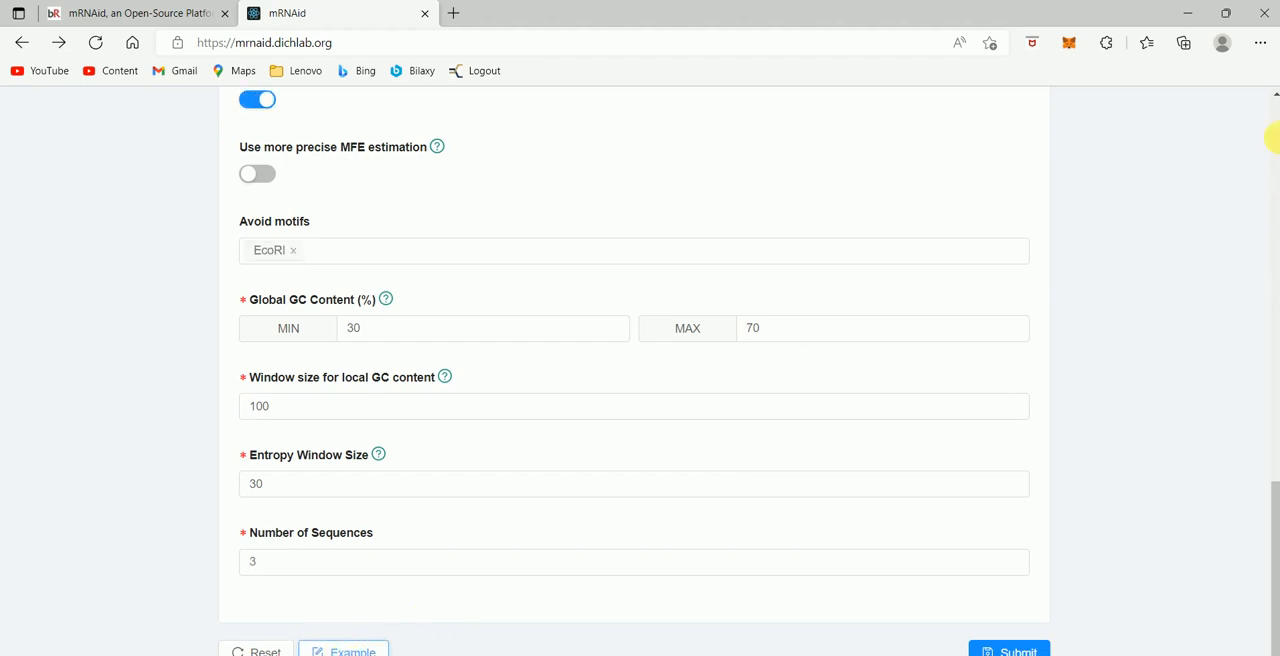
pyautogui.scroll(3)
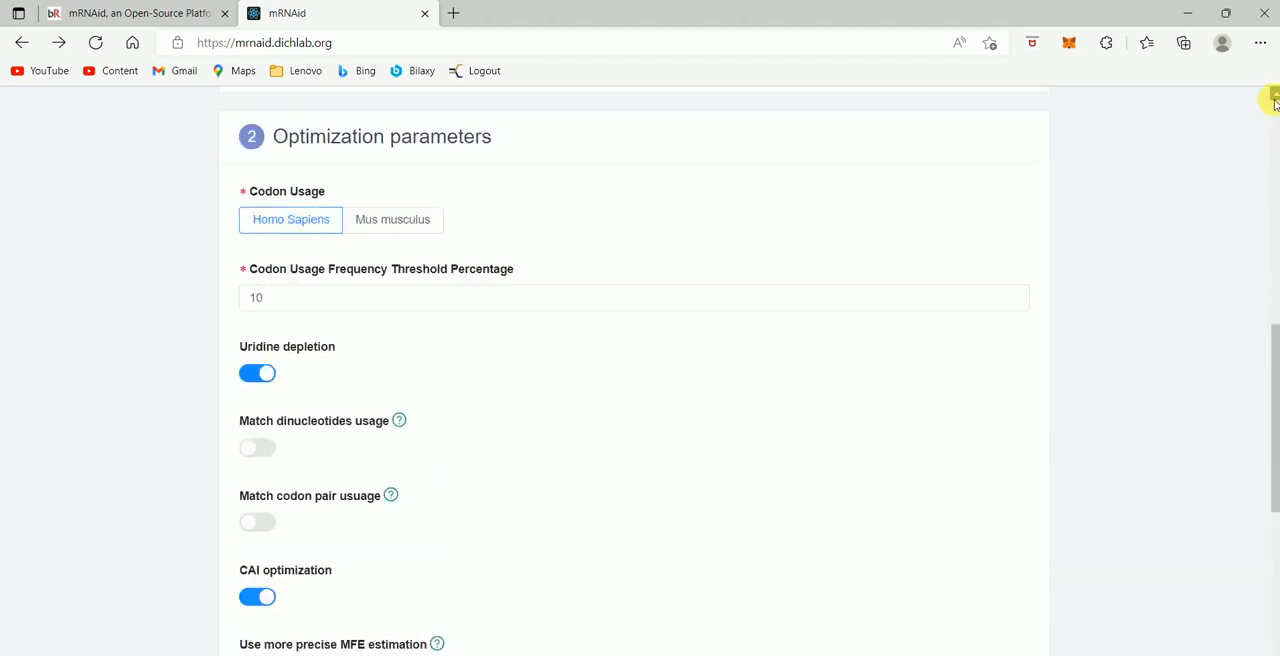
pyautogui.scroll(3)
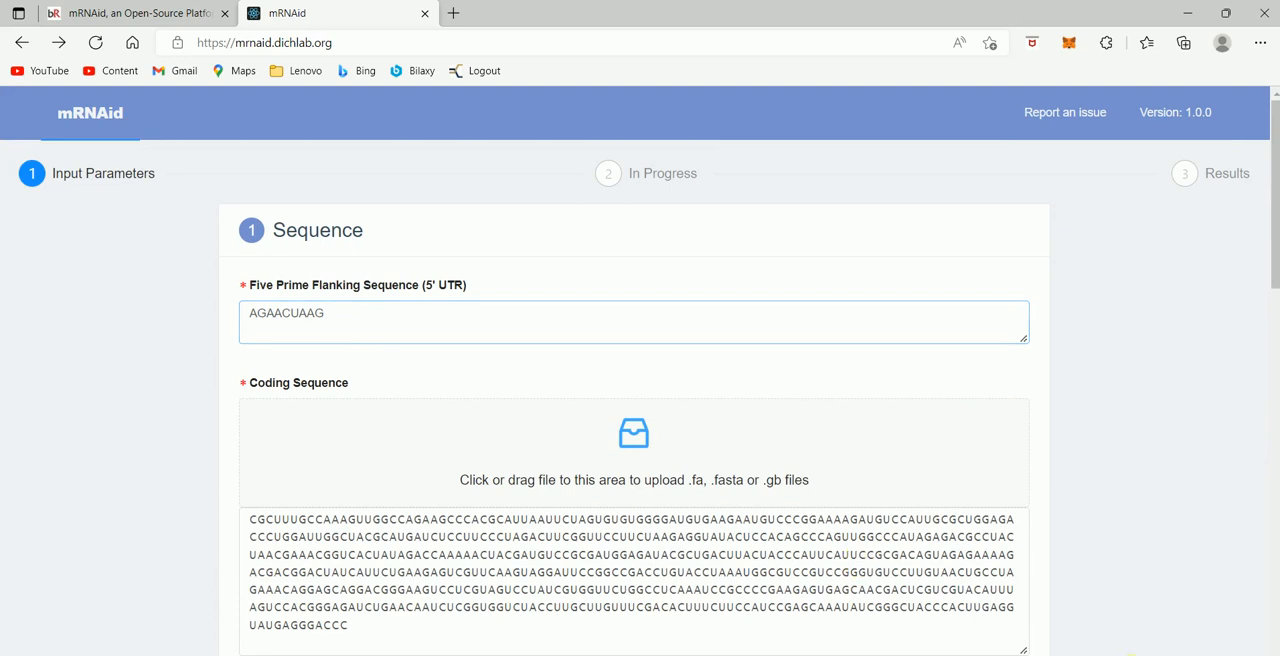
pyautogui.scroll(-3)
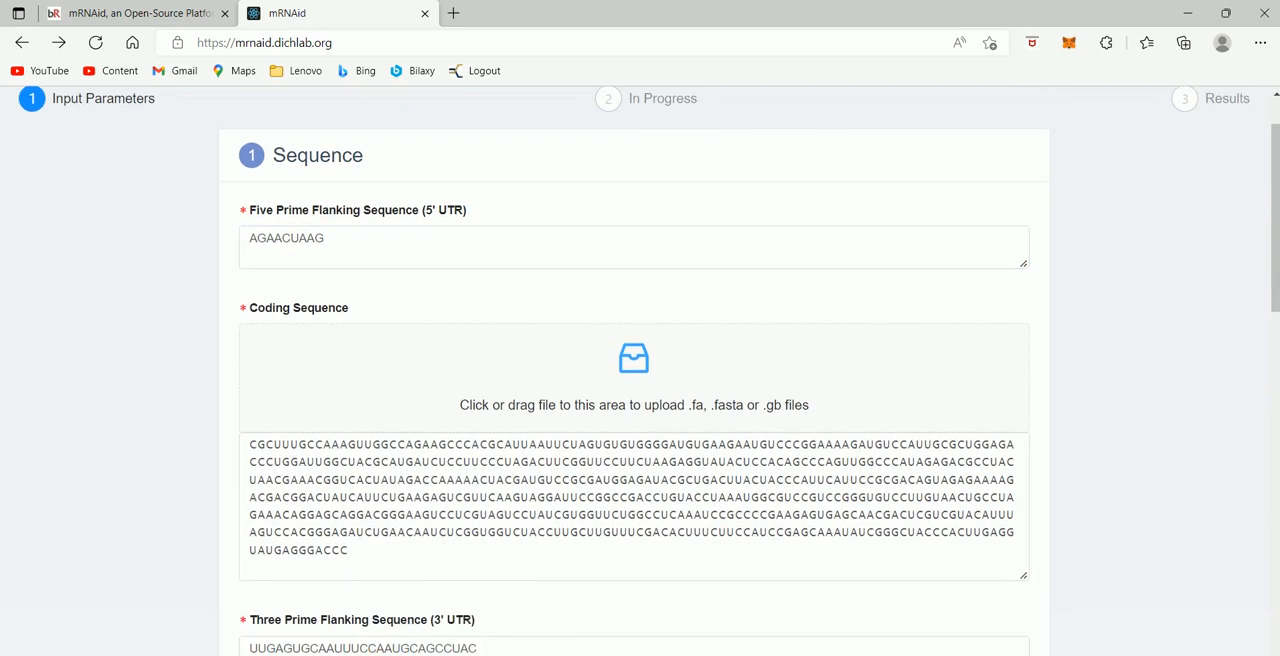
pyautogui.scroll(-3)
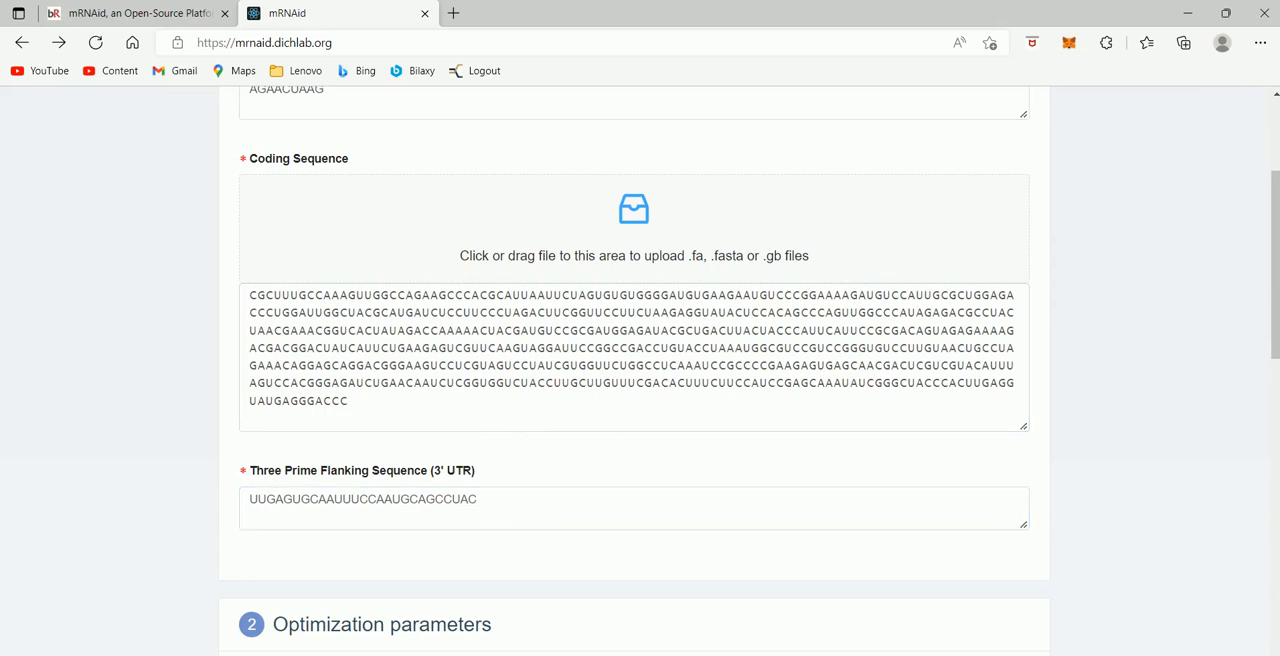
pyautogui.scroll(-3)
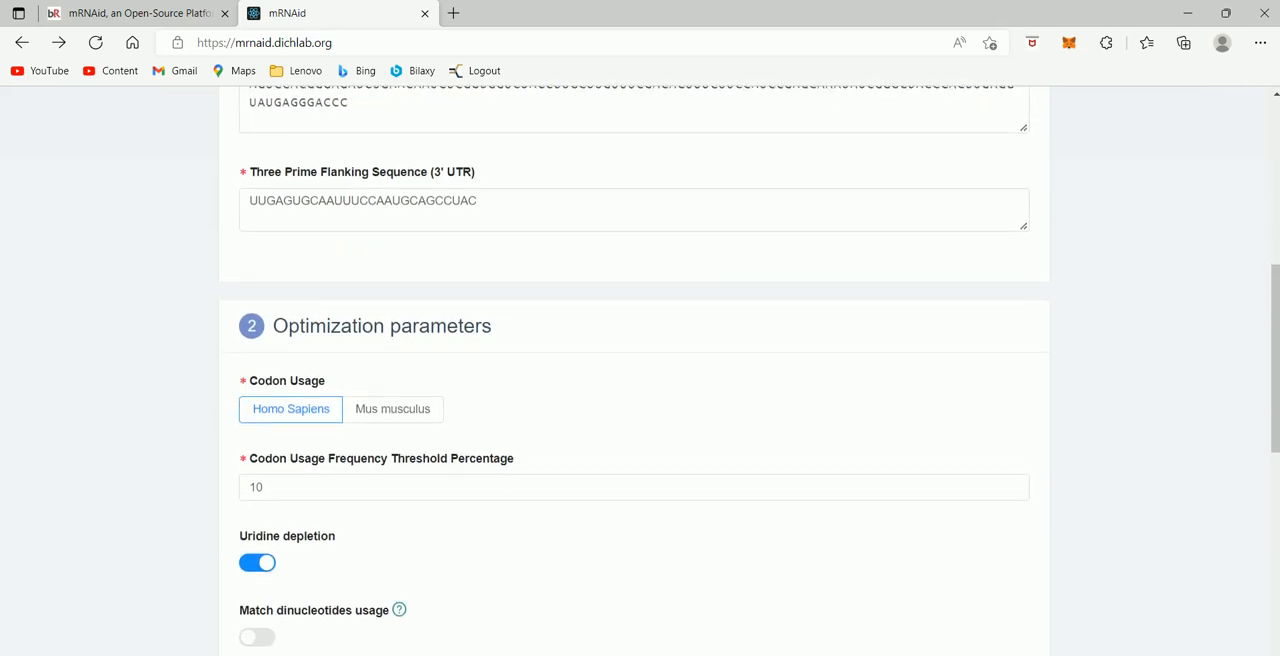
pyautogui.scroll(-3)
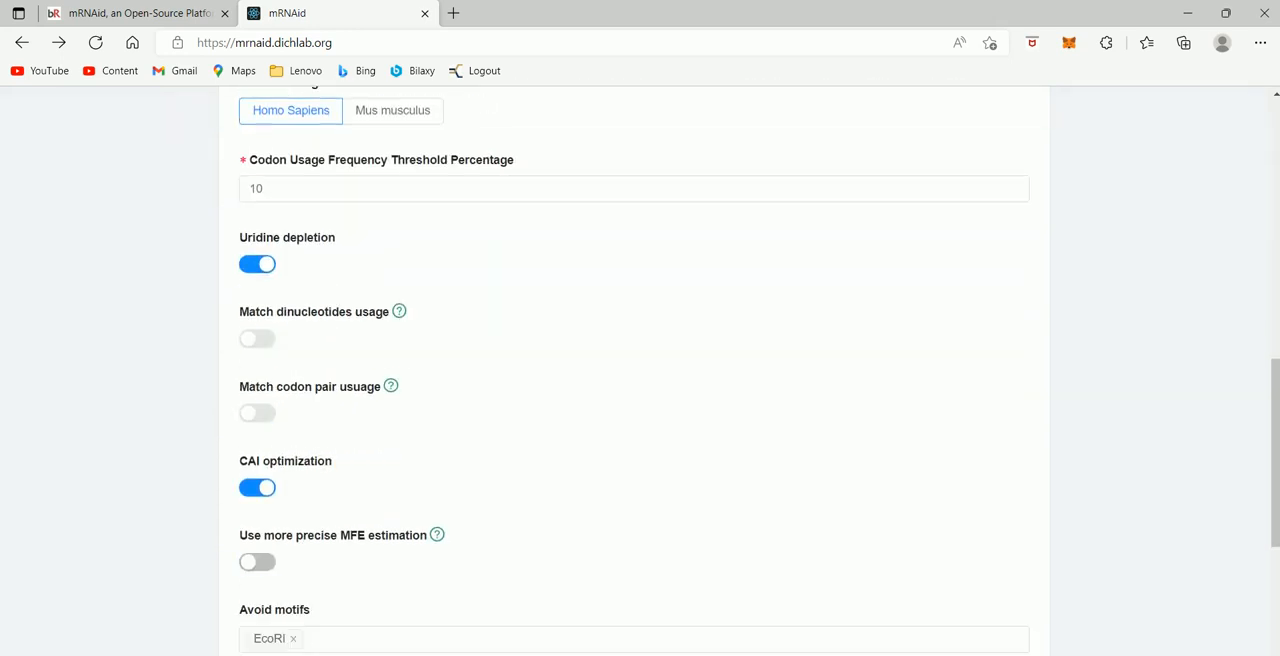
pyautogui.scroll(-3)
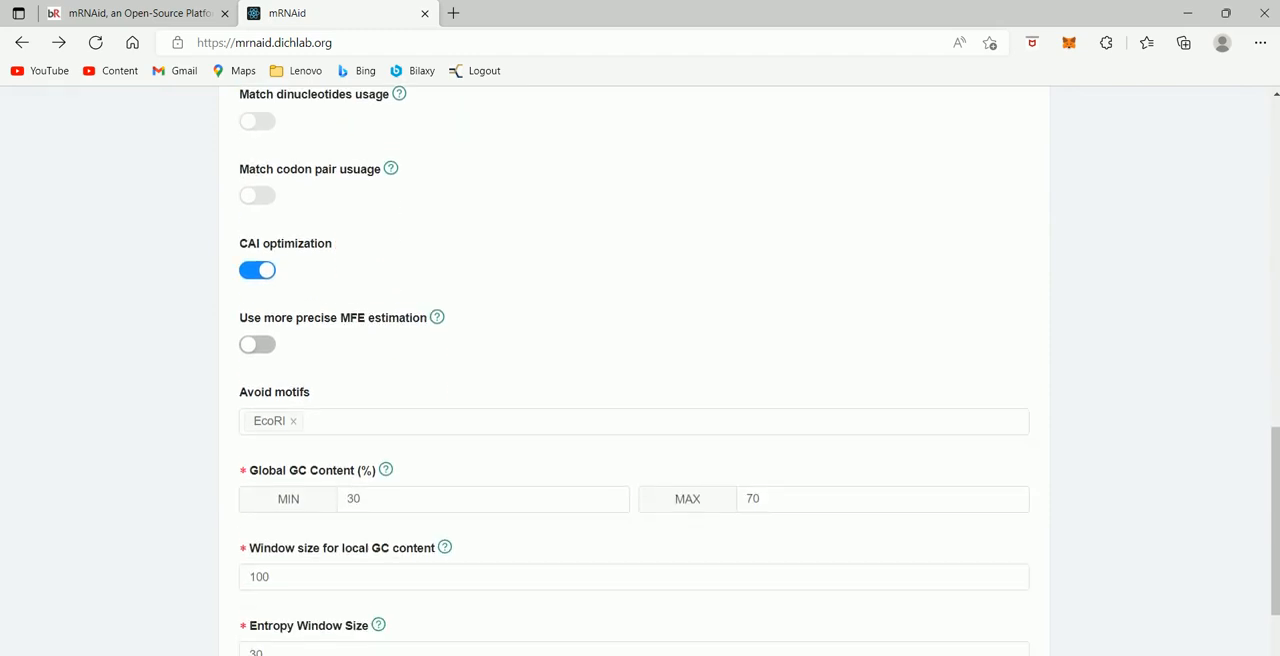
pyautogui.scroll(-3)
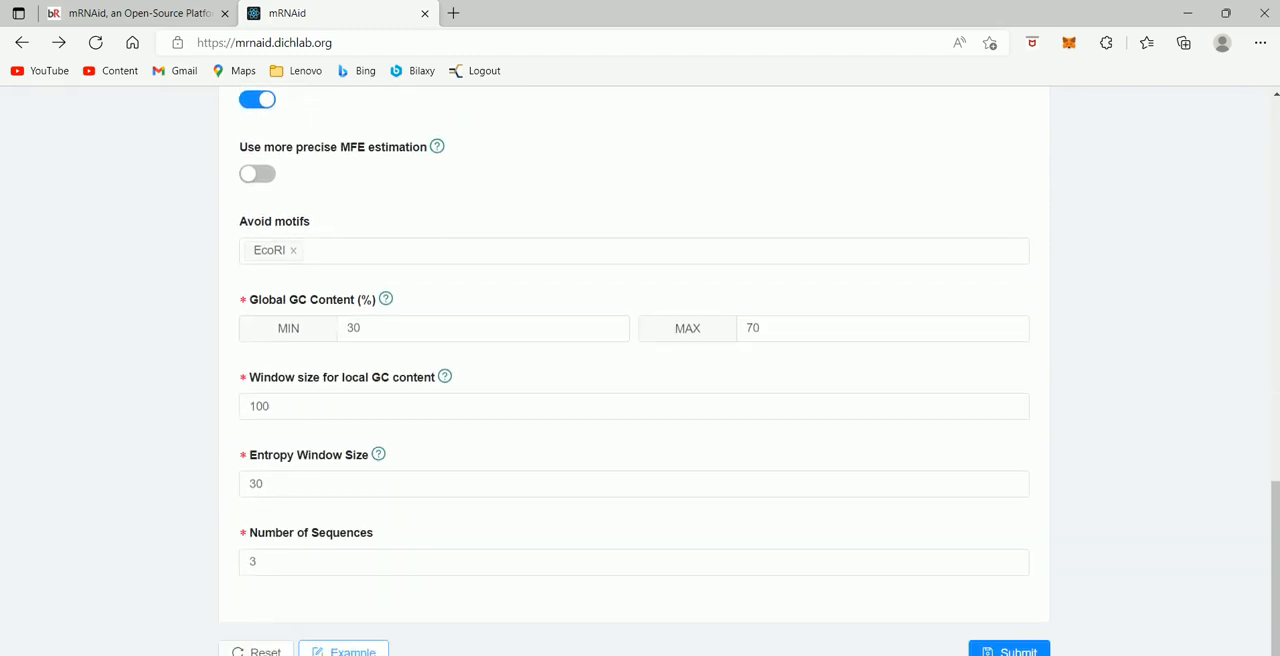
pyautogui.click(280, 560)
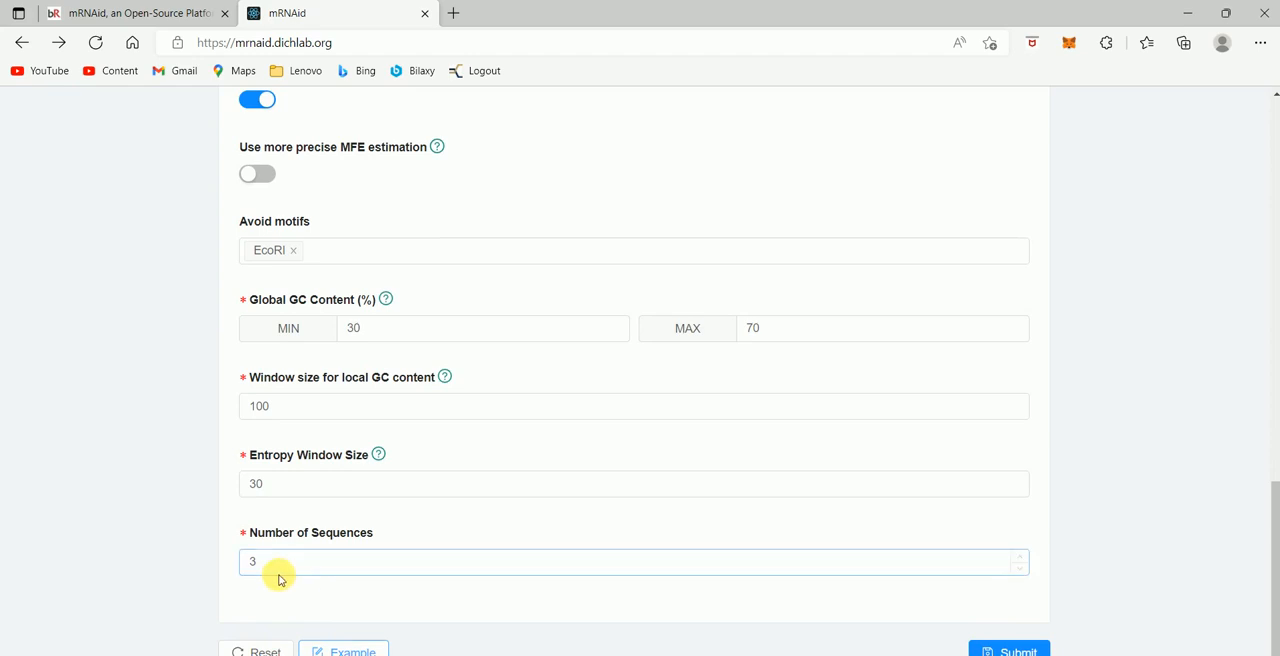
pyautogui.moveTo(808, 576)
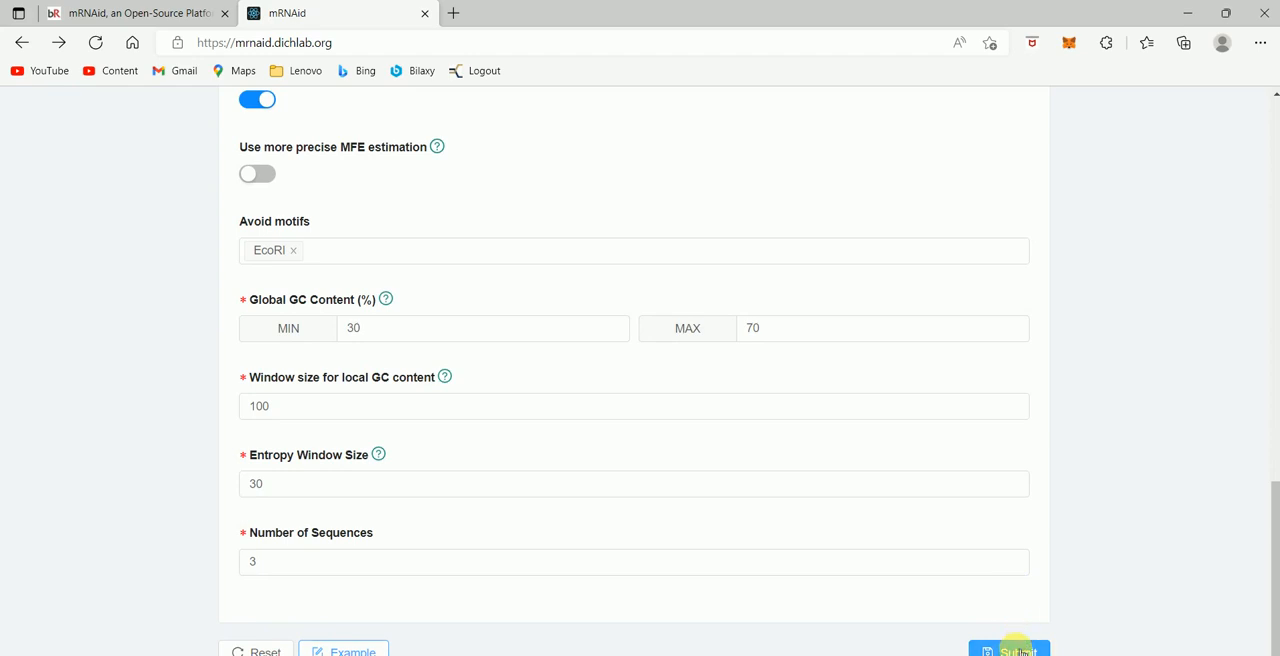
# Submit the form to start the mRNA optimization job
pyautogui.click(1008, 650)
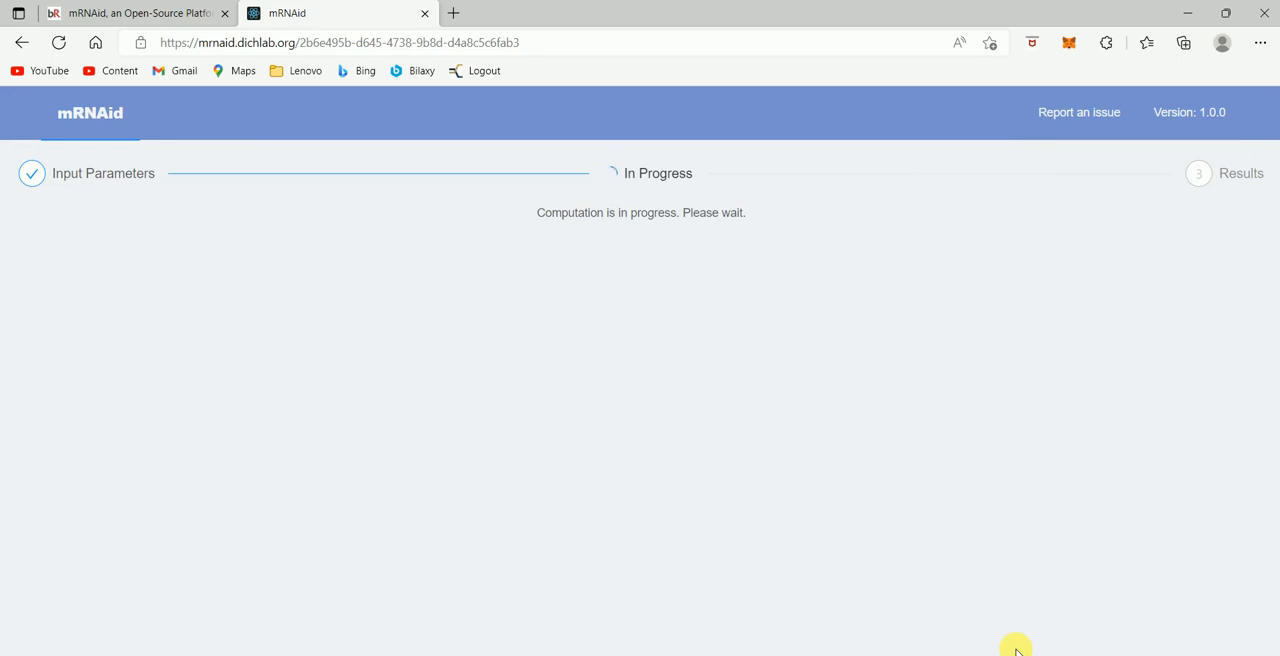
pyautogui.moveTo(596, 220)
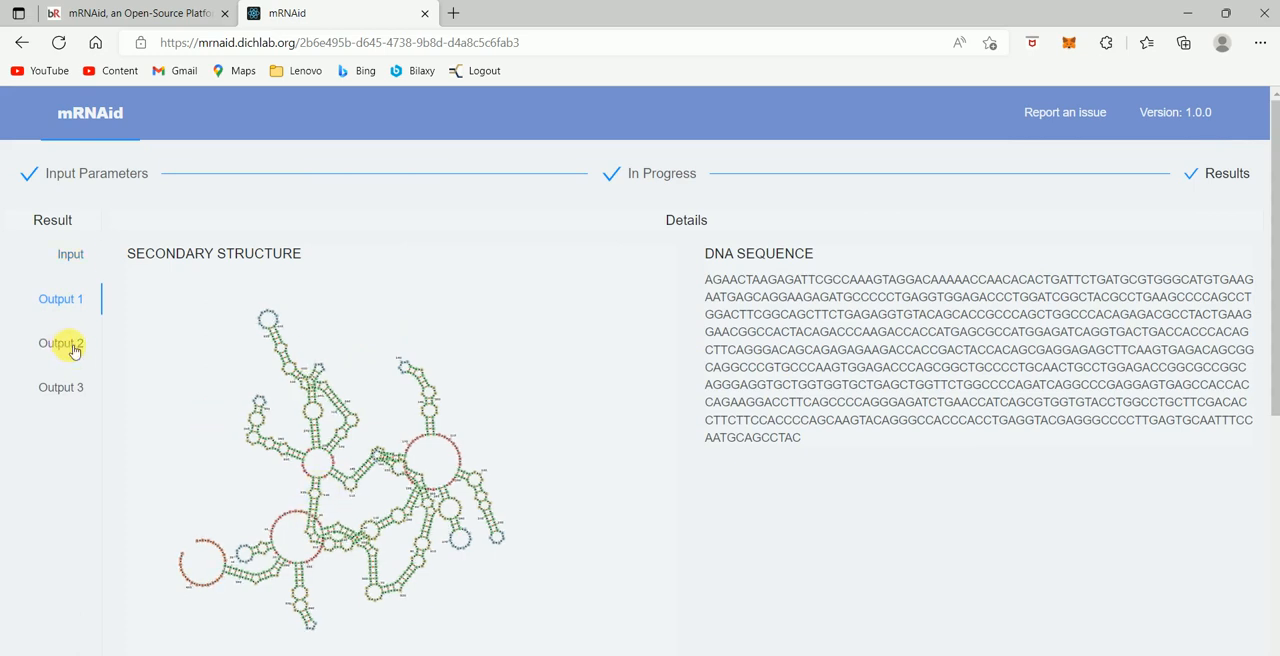
# Browse Outputs 2 and 3 in the Result list, then return to Output 1's structure and sequence
pyautogui.click(60, 388)
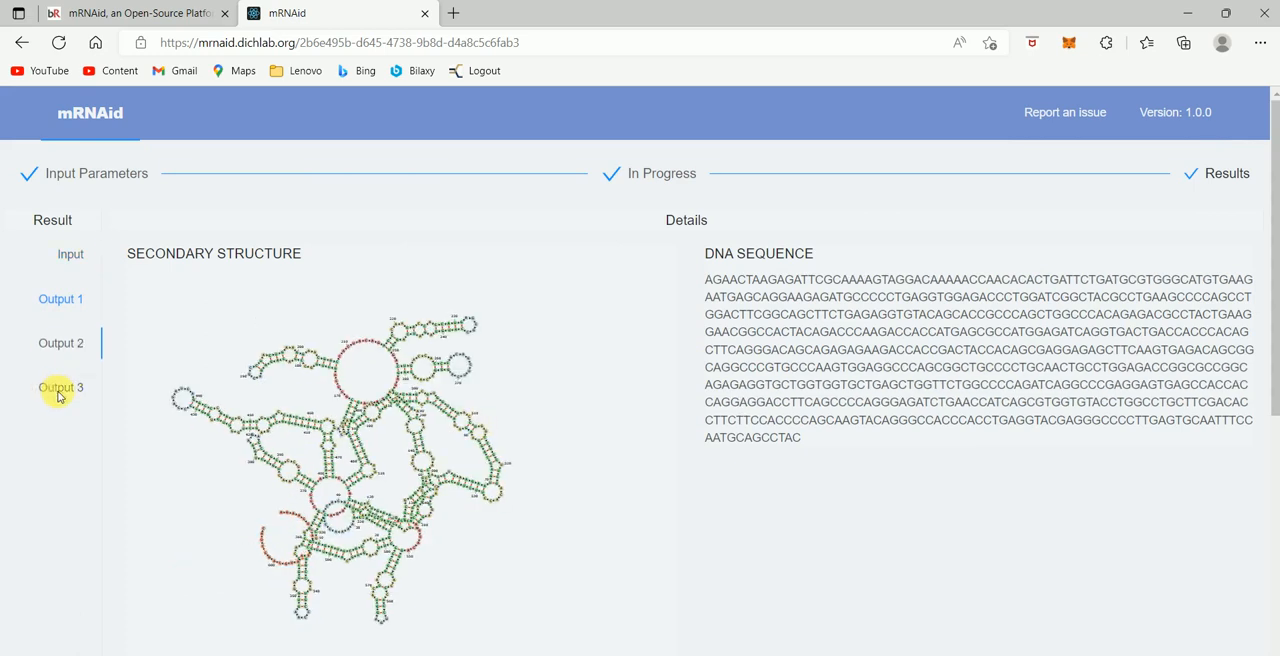
pyautogui.click(60, 342)
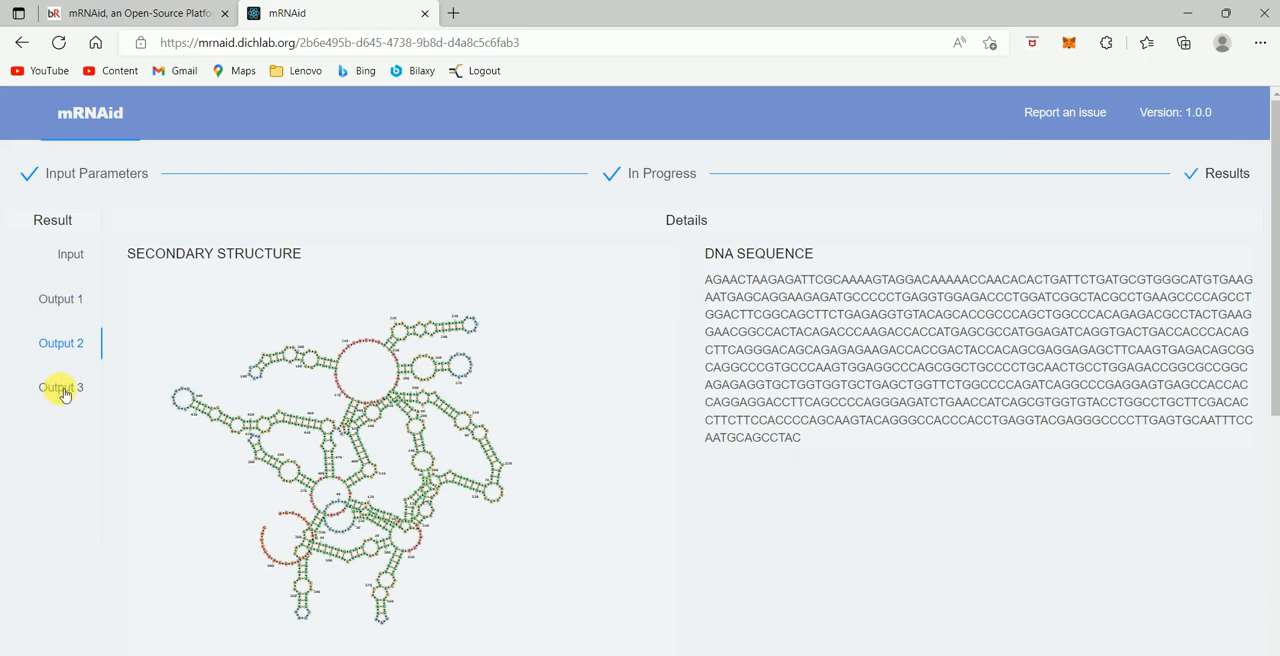
pyautogui.click(60, 388)
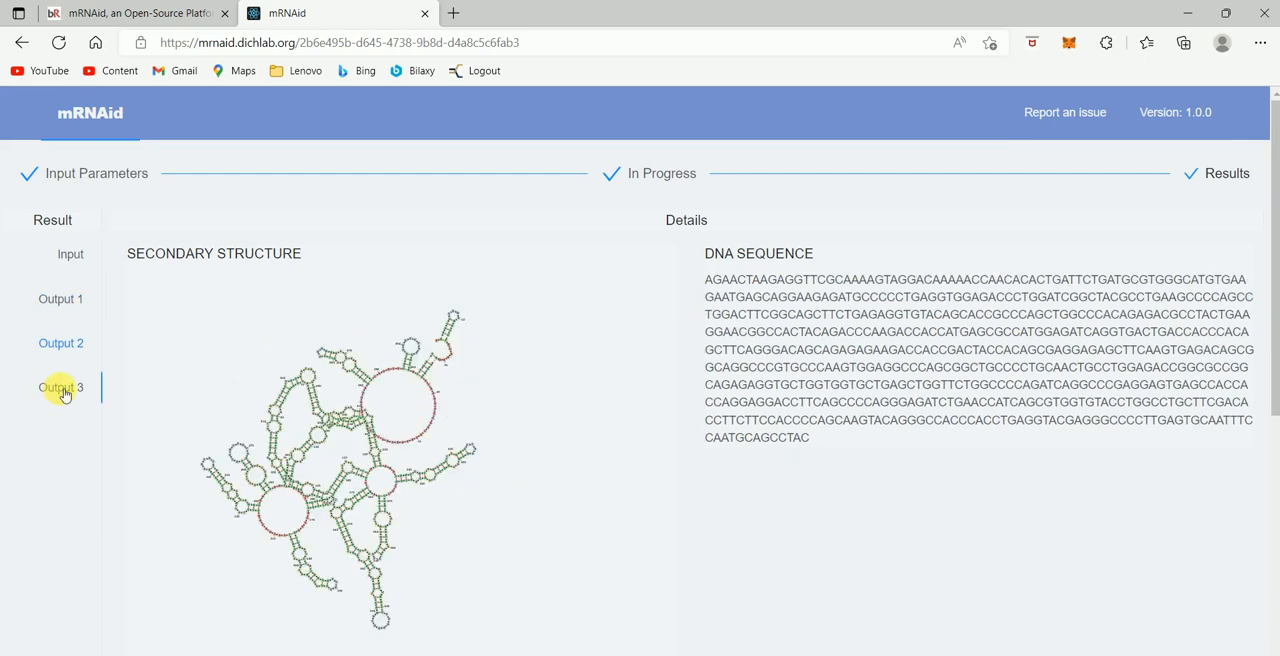
pyautogui.moveTo(52, 226)
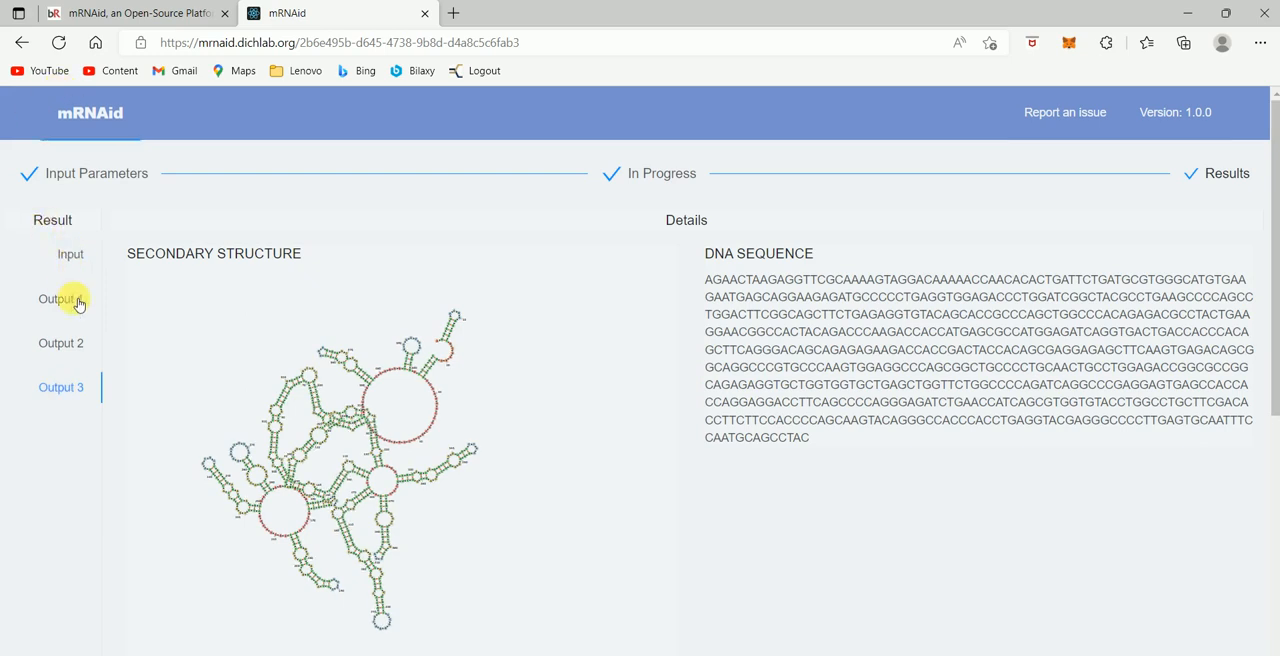
pyautogui.click(60, 298)
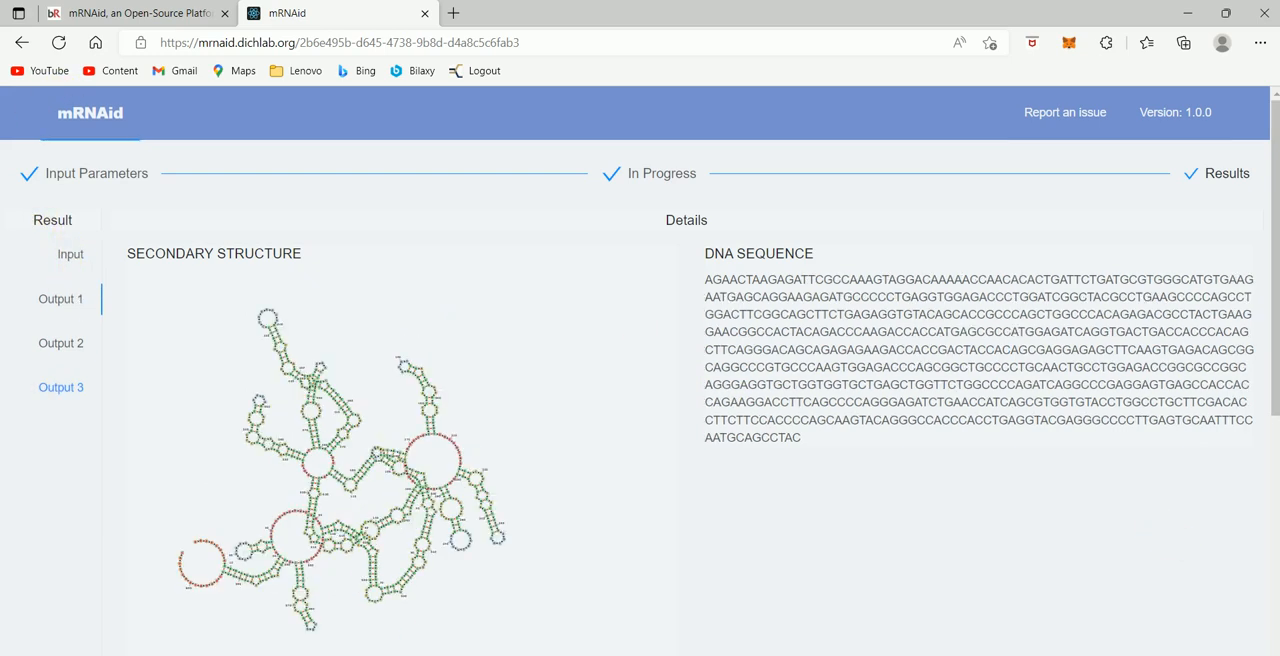
pyautogui.click(60, 298)
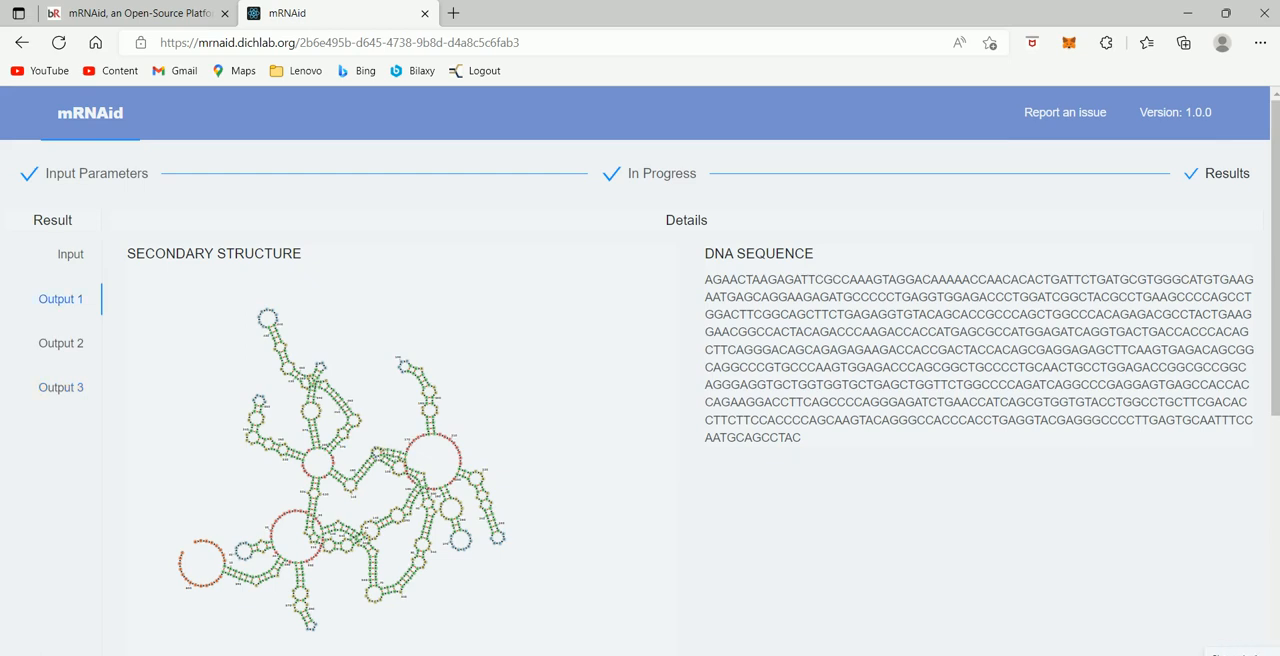
pyautogui.moveTo(1248, 338)
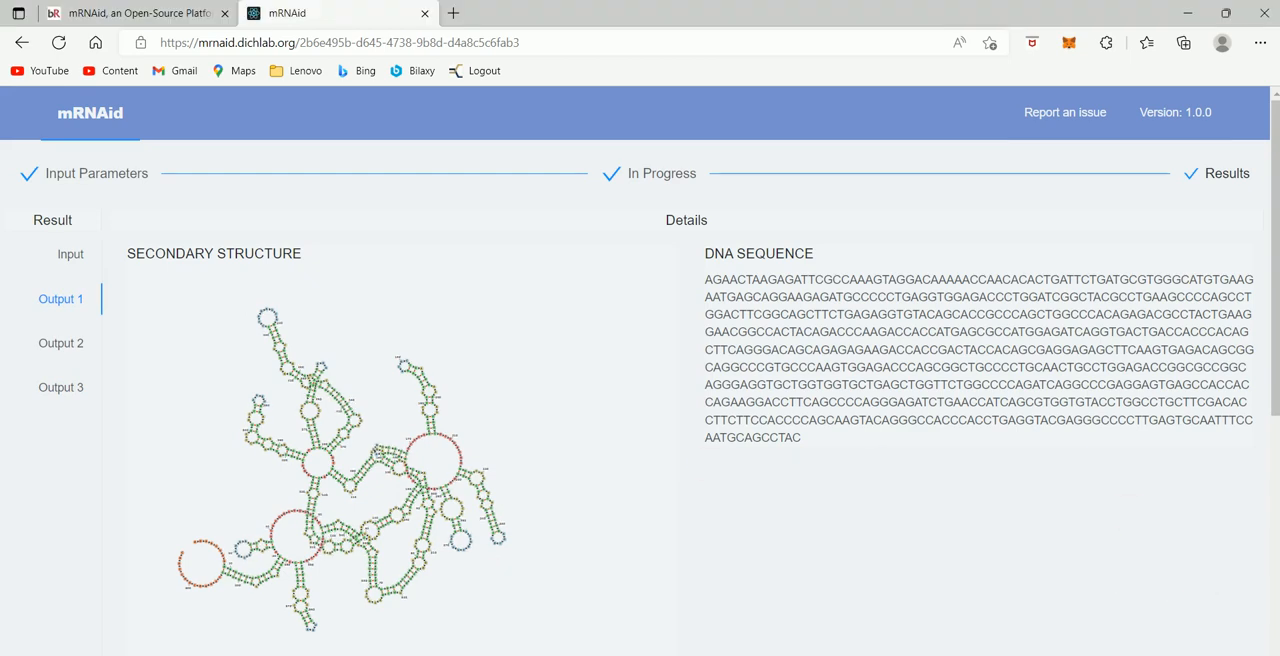
pyautogui.scroll(-3)
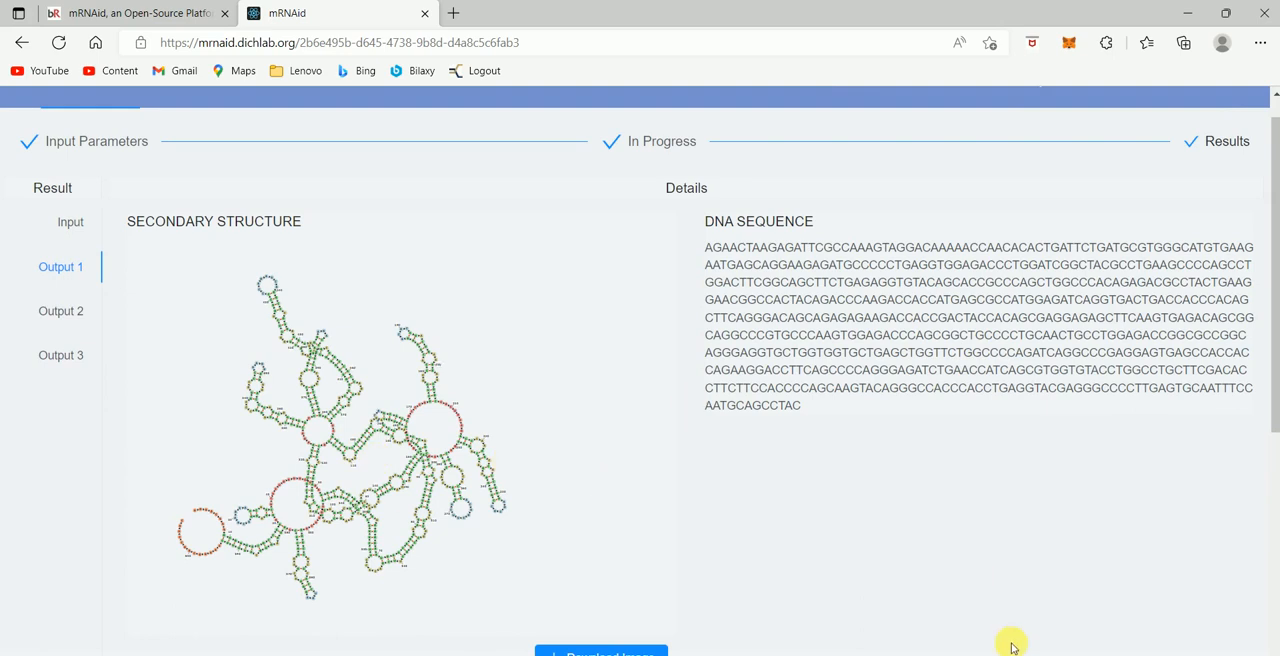
pyautogui.scroll(-3)
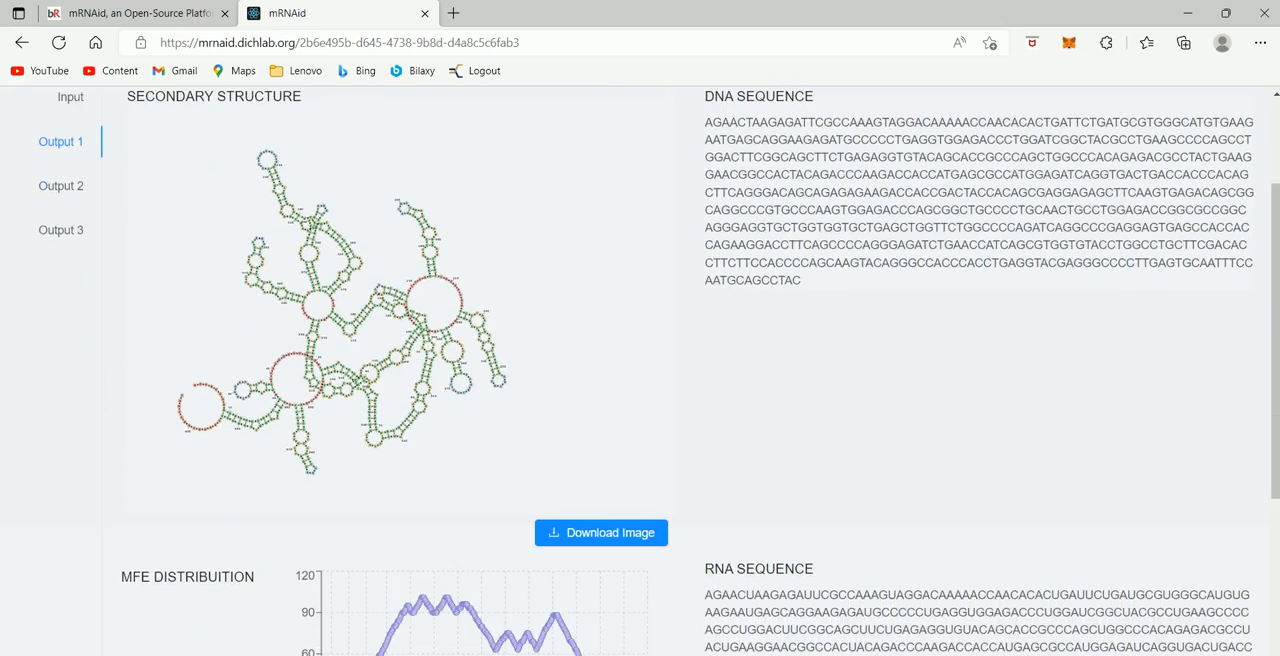
pyautogui.scroll(-3)
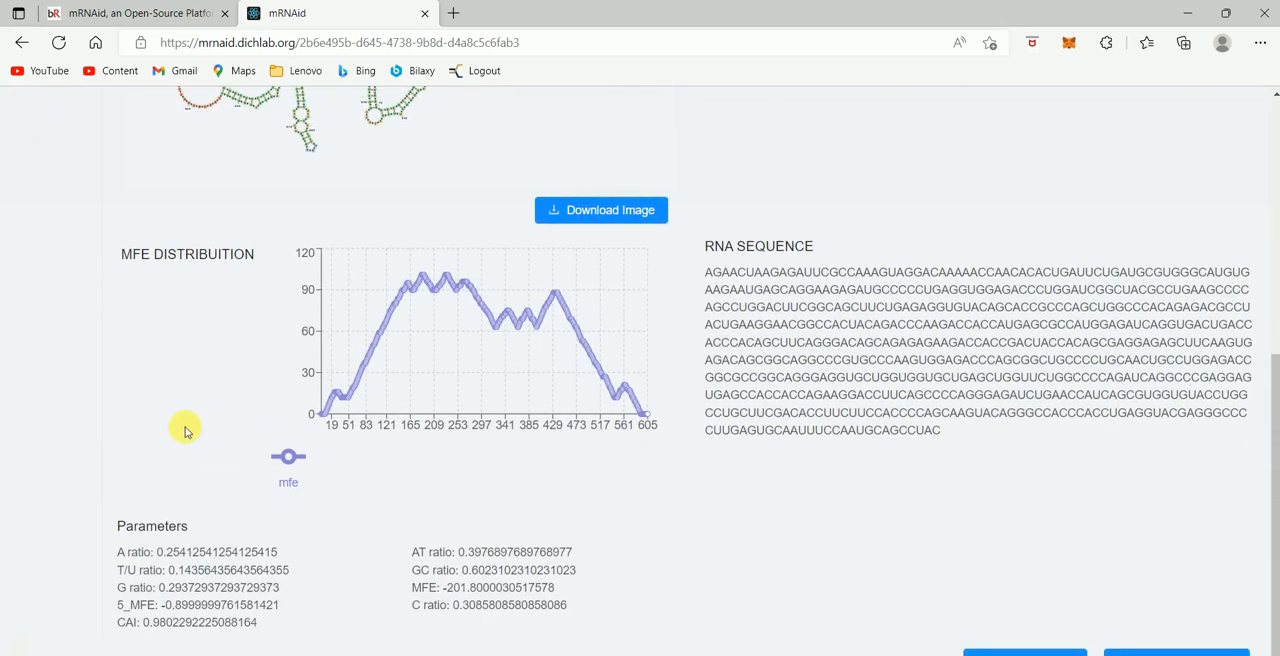
pyautogui.moveTo(508, 312)
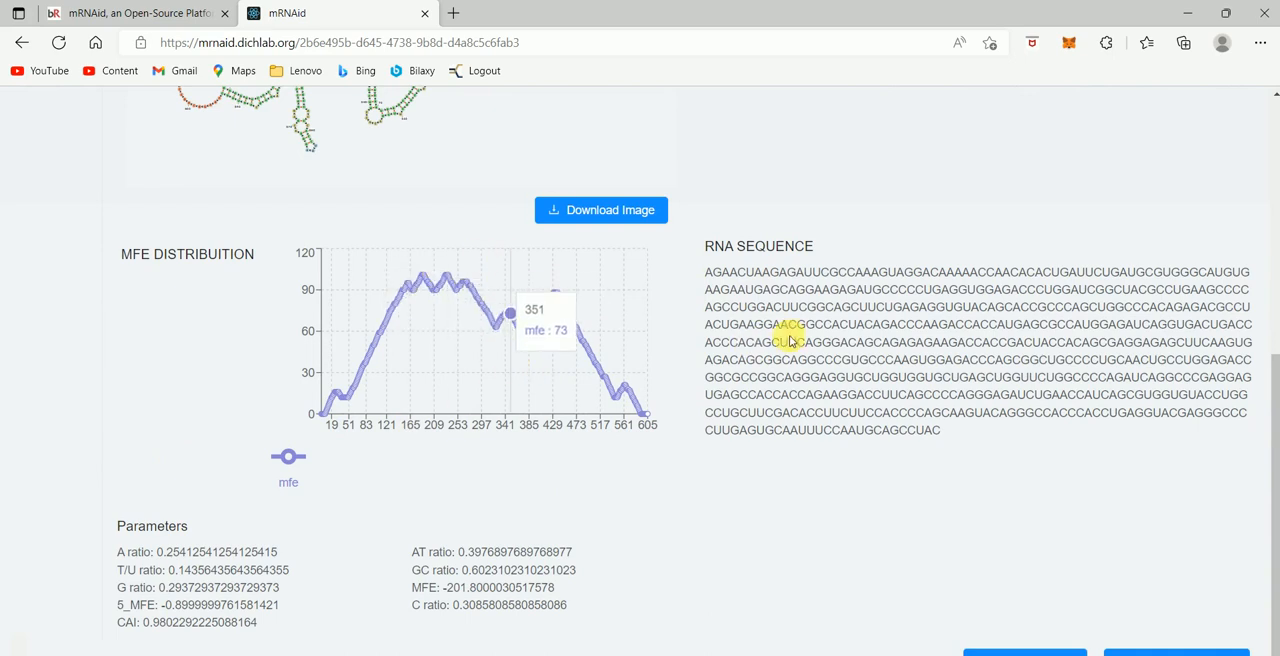
pyautogui.moveTo(1154, 588)
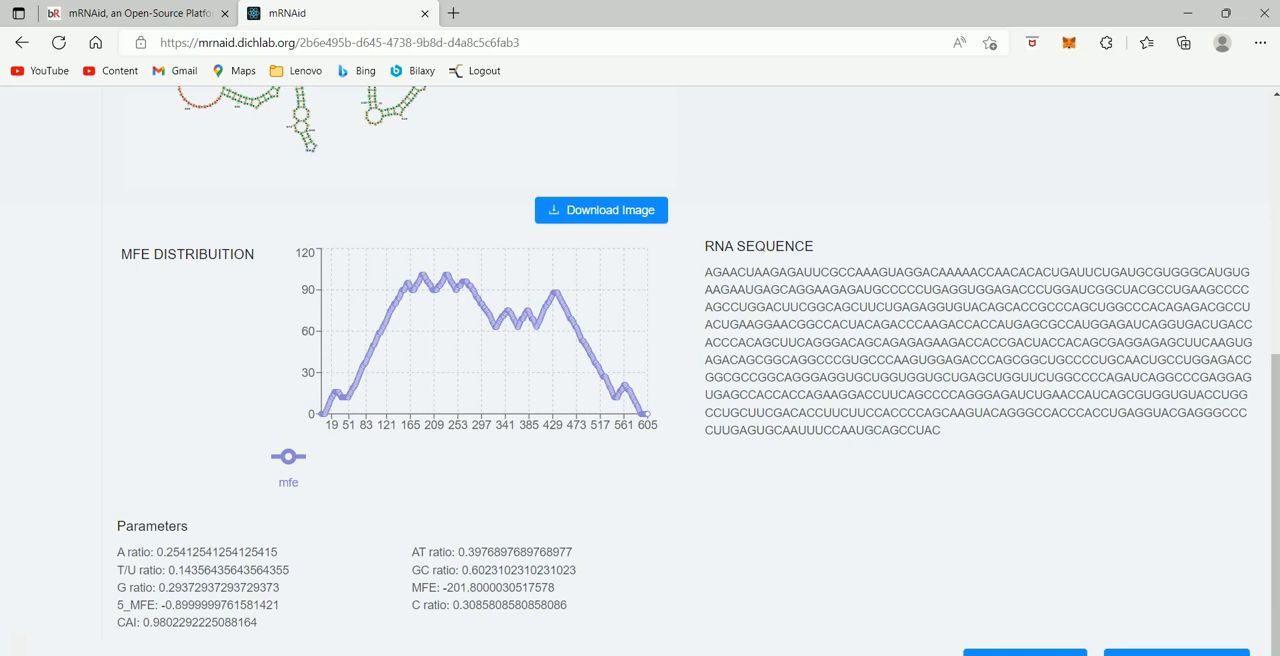
pyautogui.moveTo(580, 496)
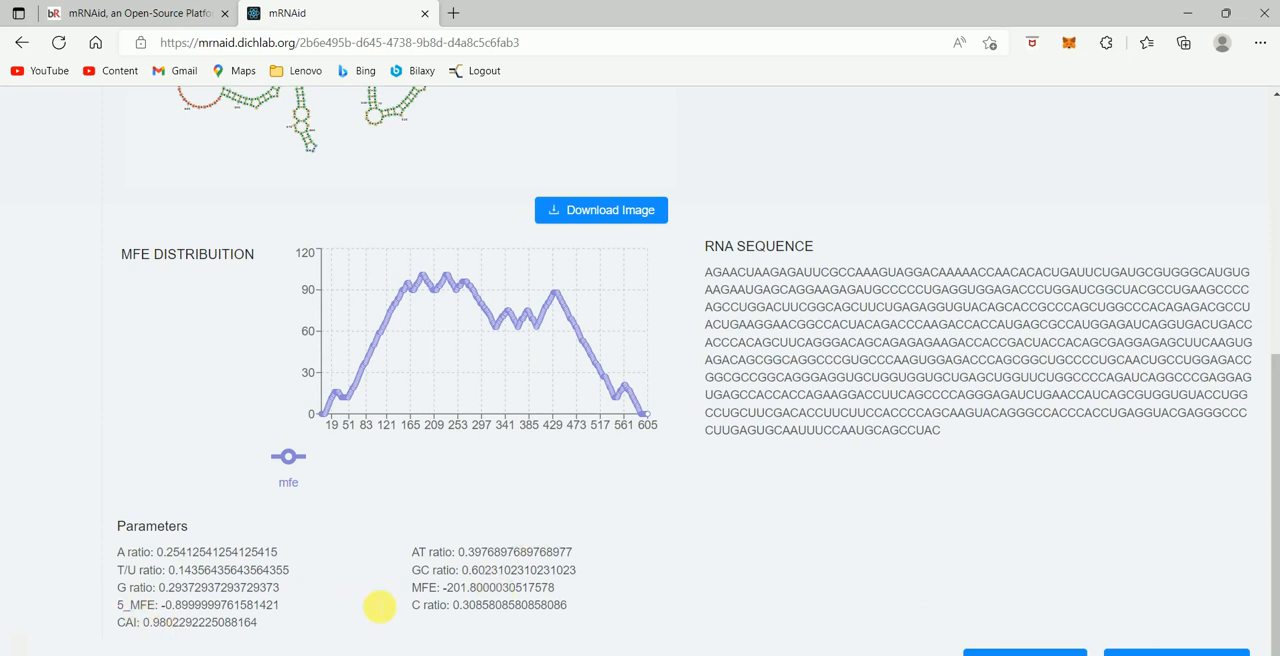
pyautogui.moveTo(1224, 166)
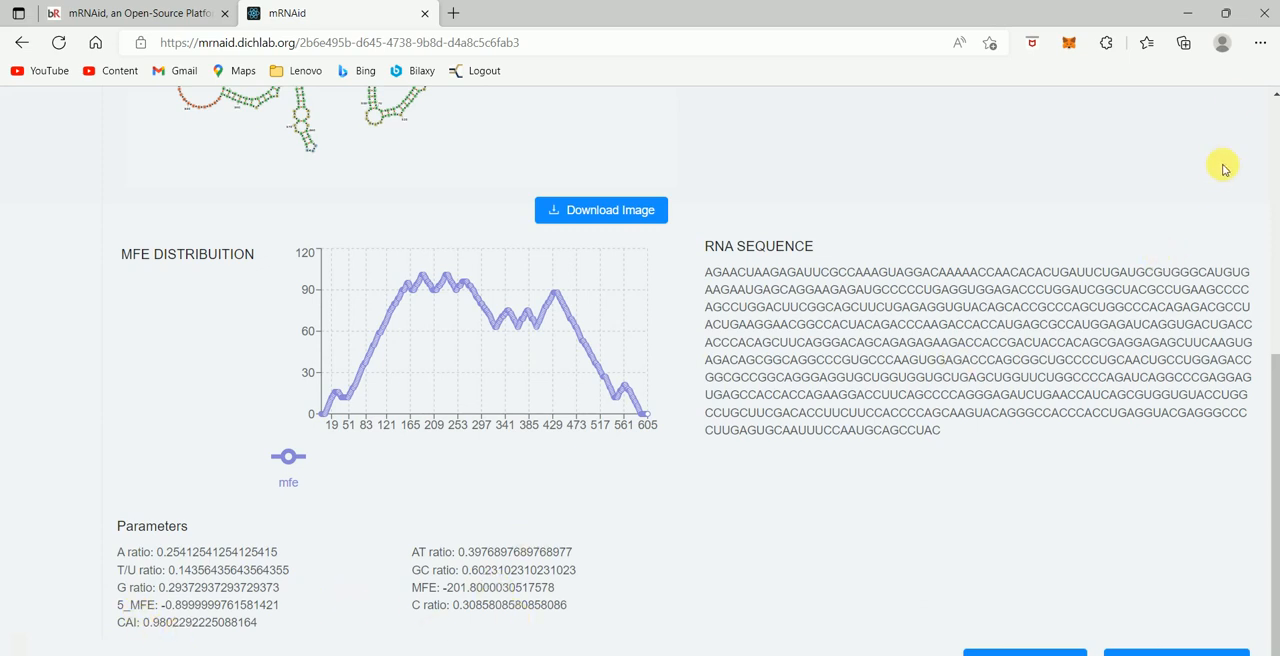
pyautogui.moveTo(1276, 102)
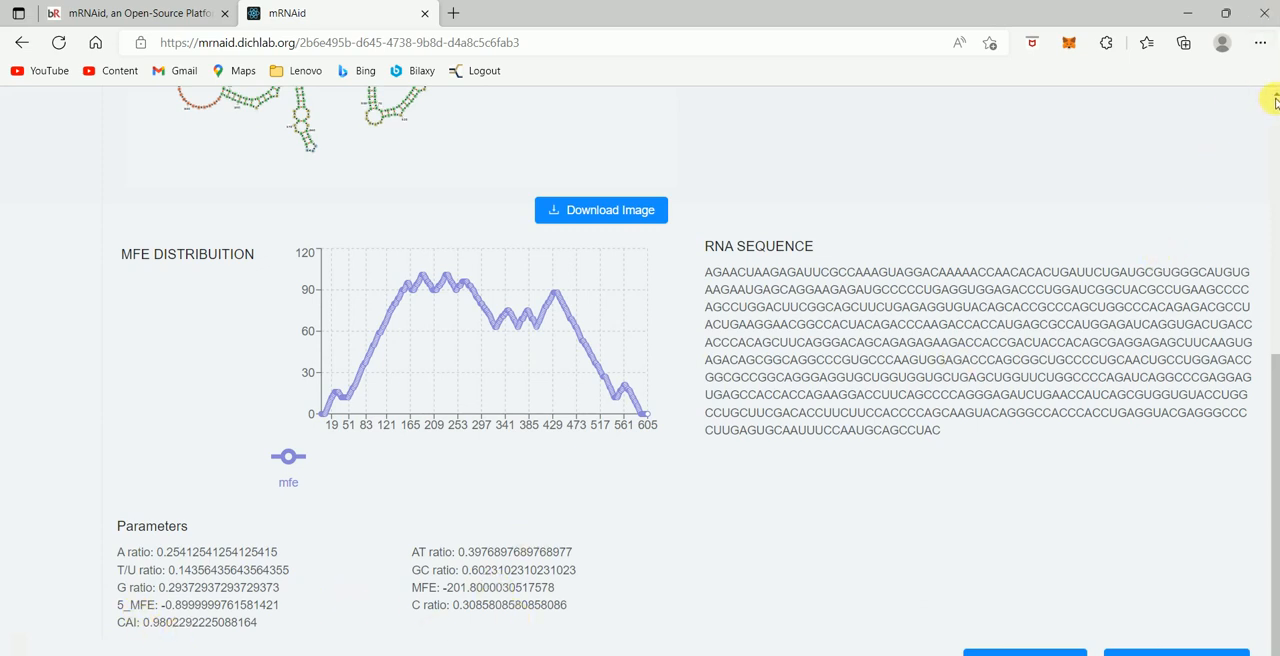
pyautogui.scroll(3)
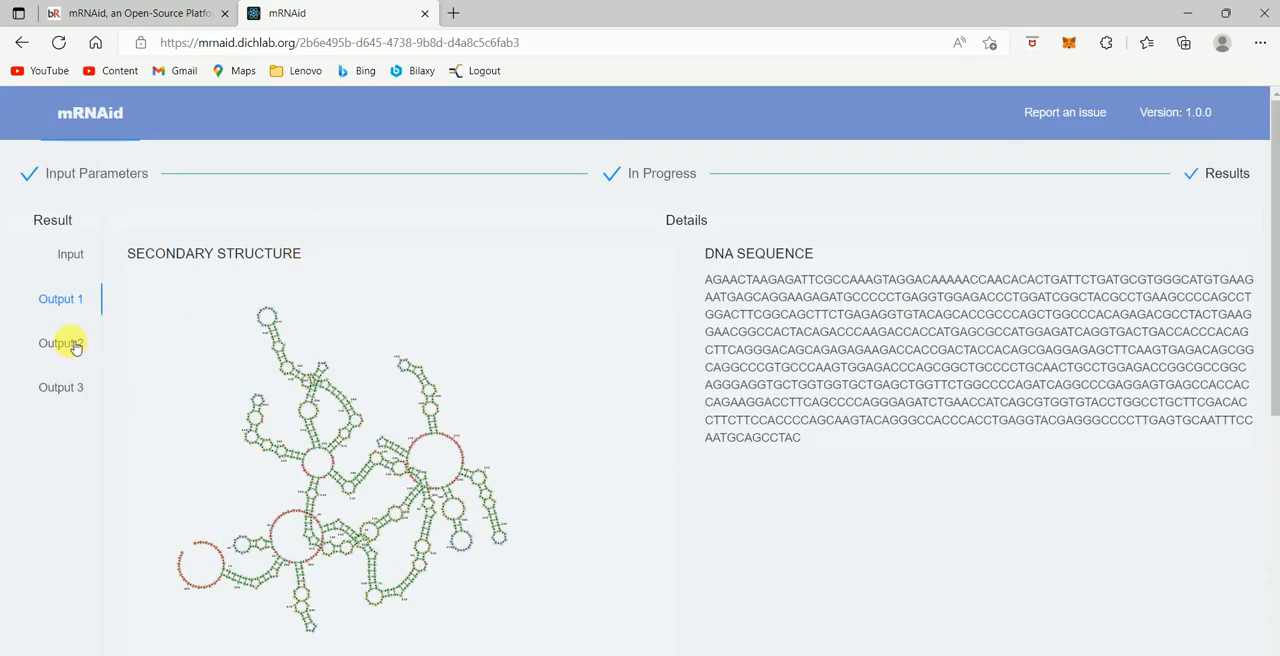
# Display Output 2 and scroll to its MFE distribution and parameters (CAI 0.977, MFE −200.2)
pyautogui.click(60, 344)
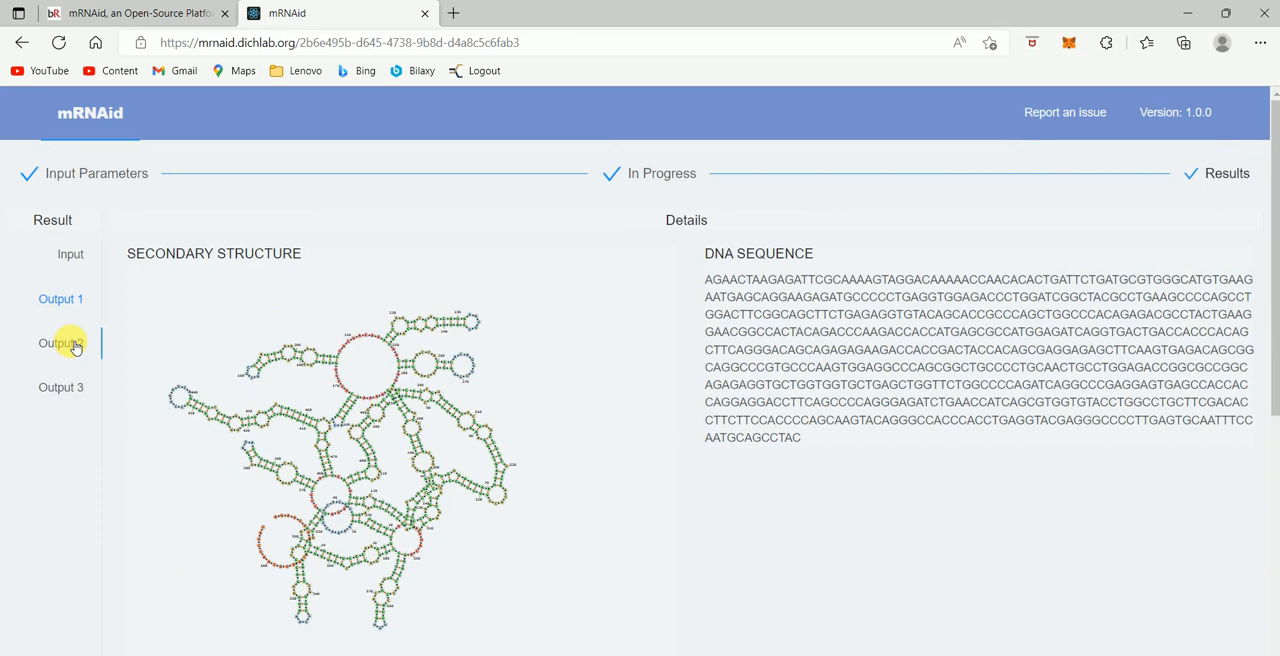
pyautogui.moveTo(820, 262)
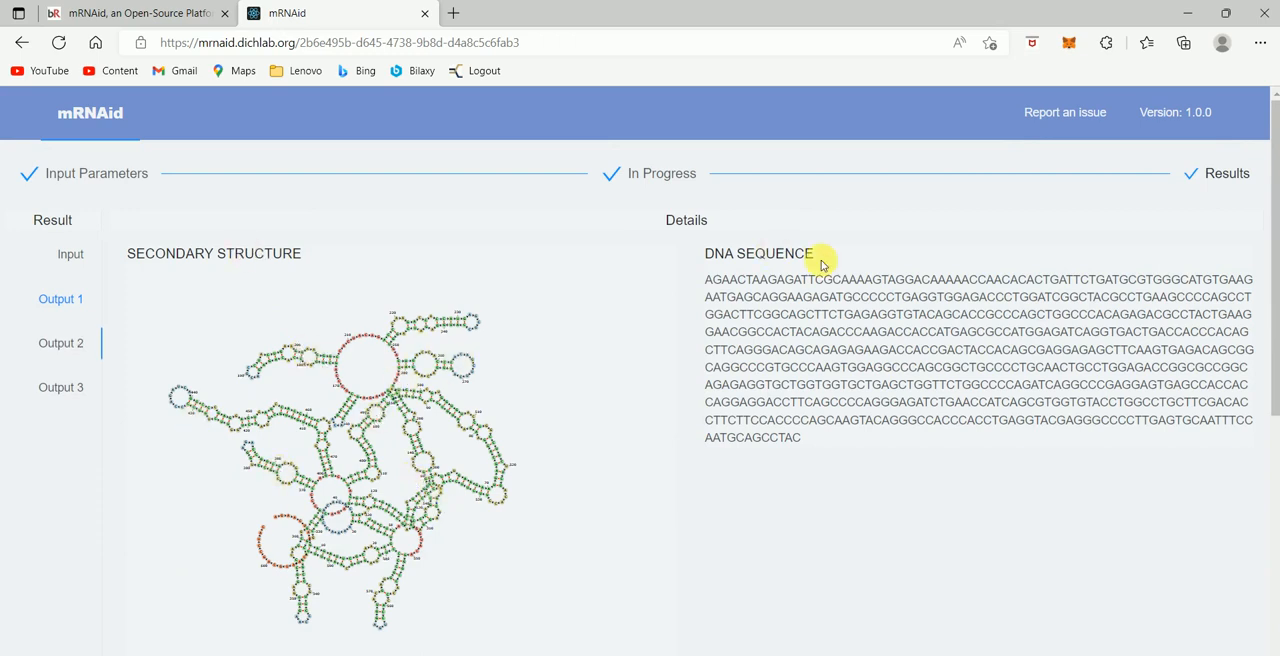
pyautogui.click(60, 342)
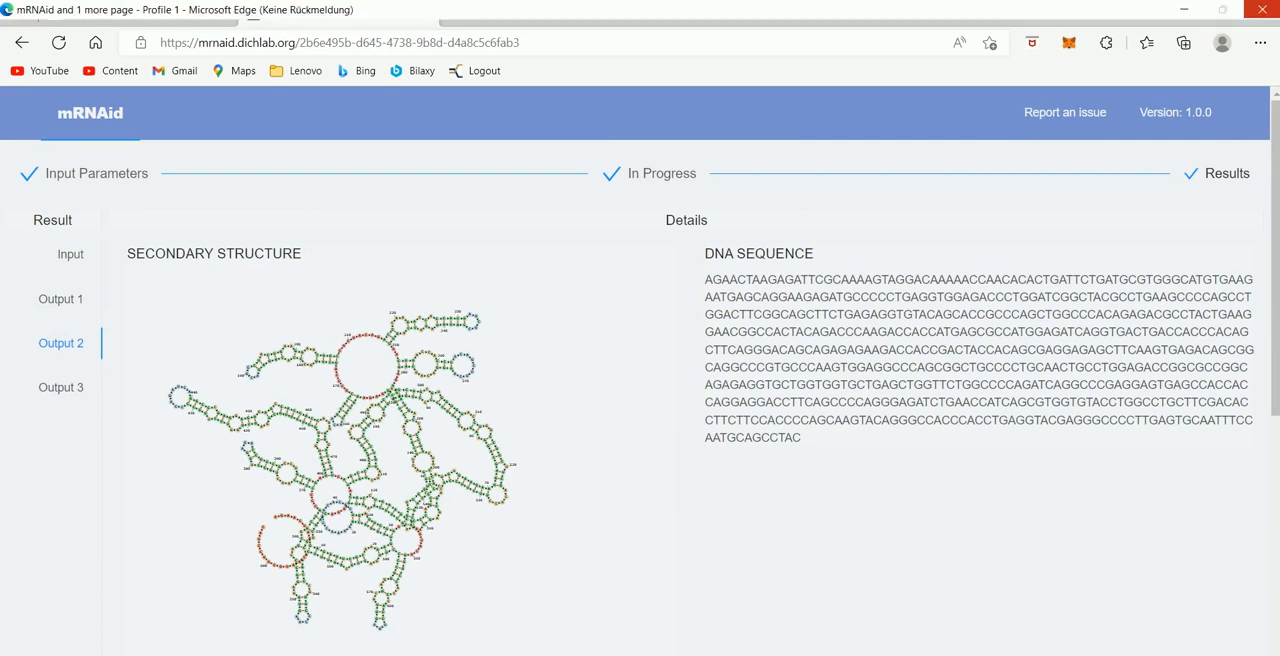
pyautogui.click(452, 12)
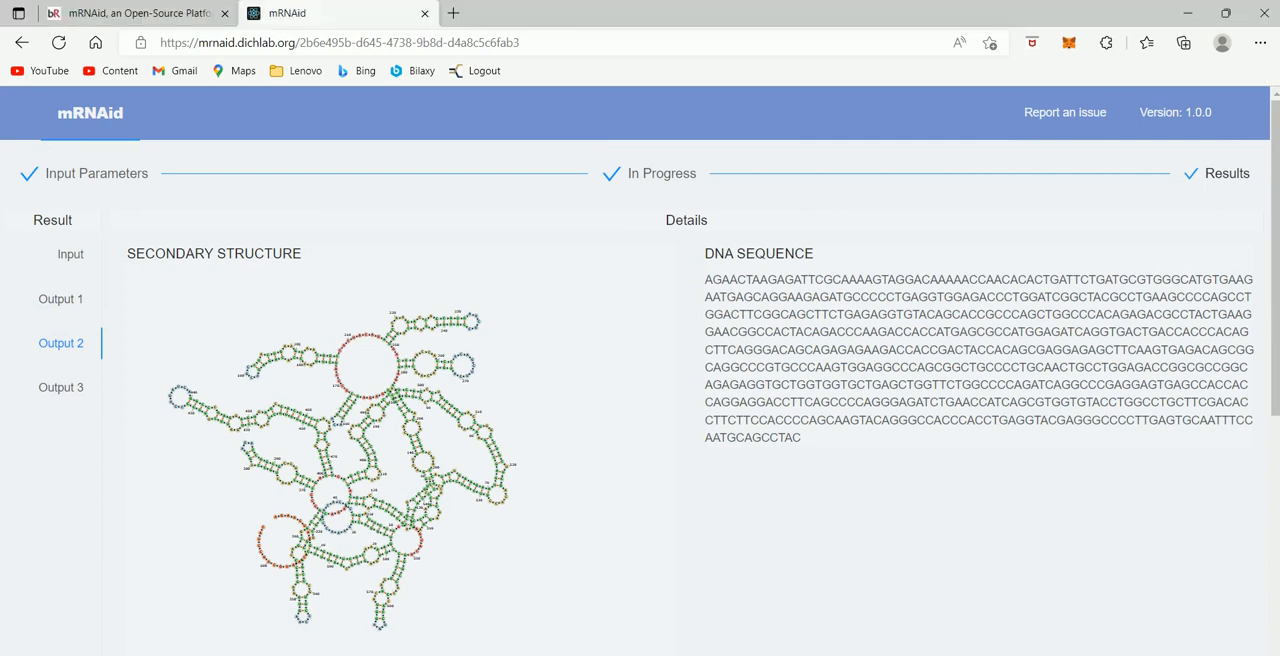
pyautogui.scroll(-3)
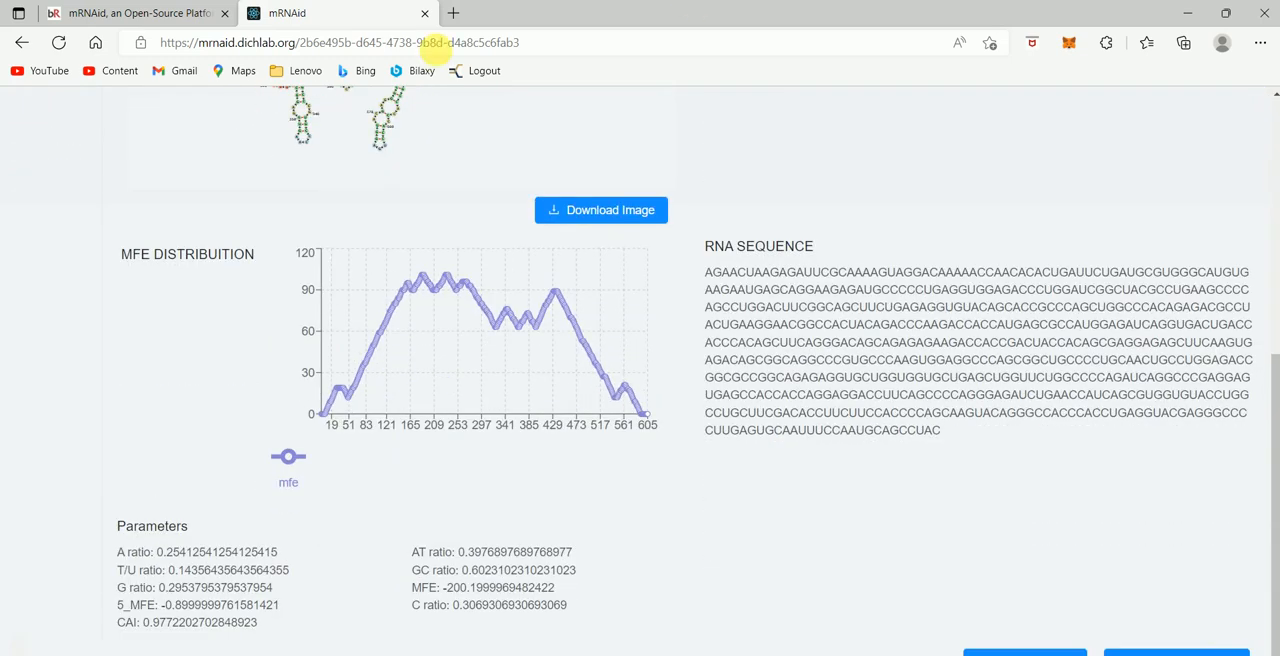
pyautogui.moveTo(356, 382)
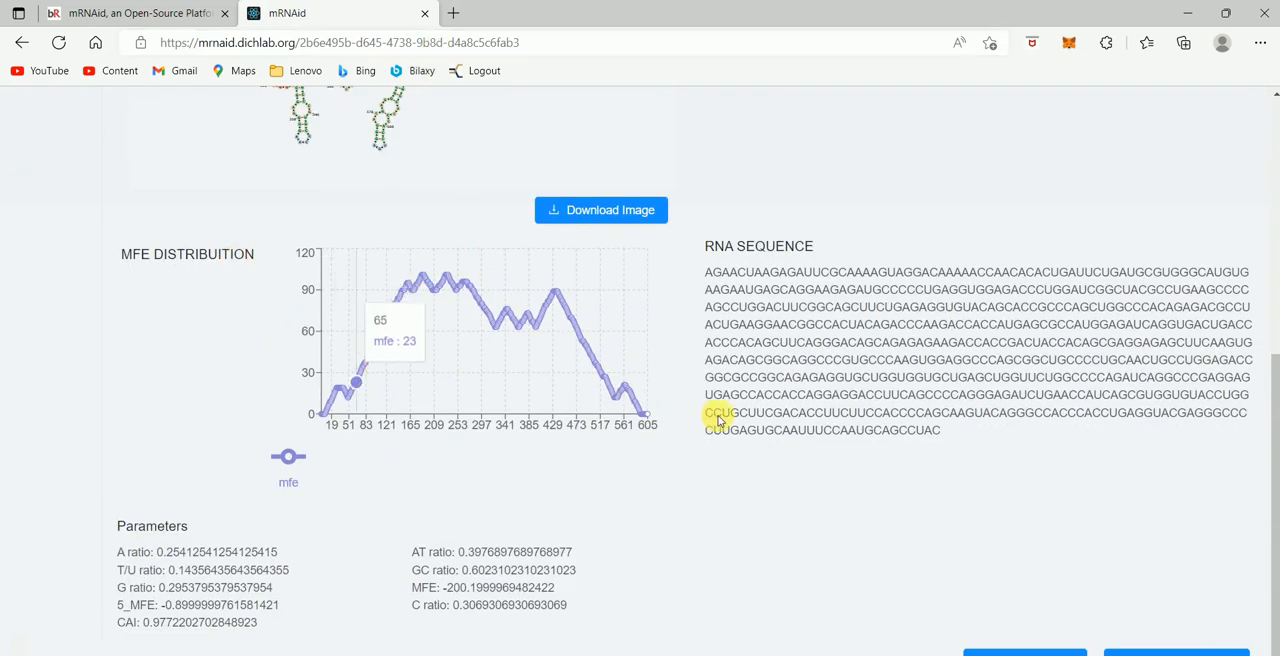
pyautogui.moveTo(840, 540)
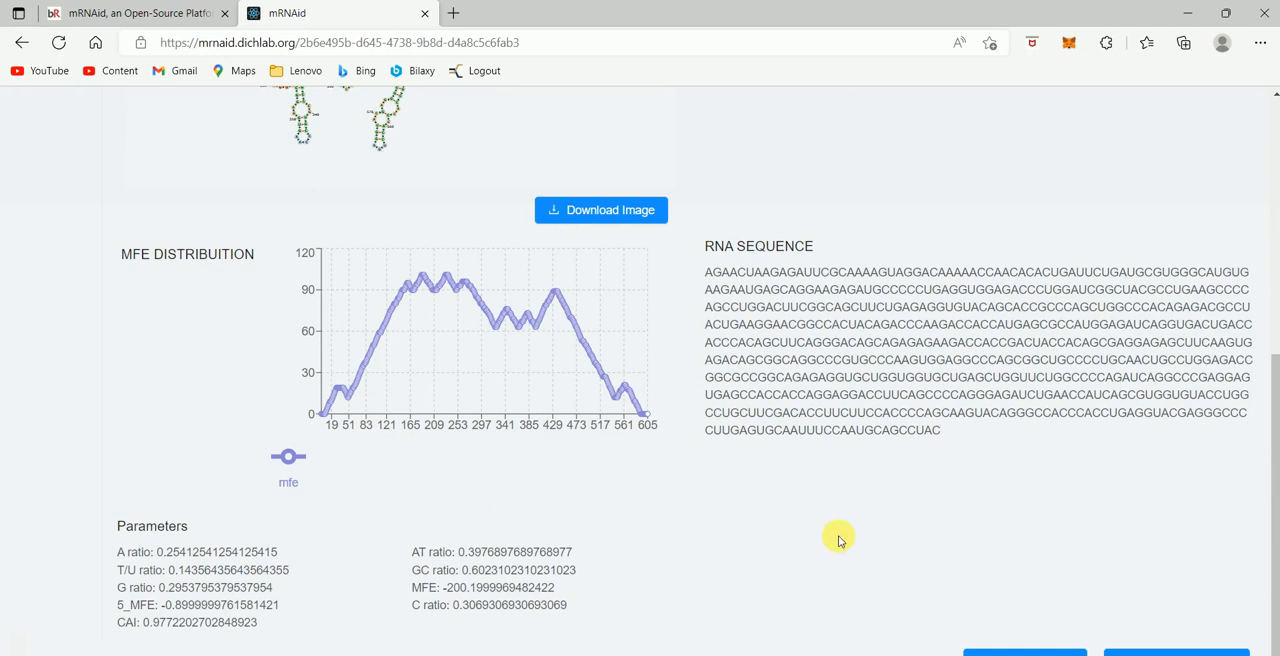
pyautogui.moveTo(1270, 100)
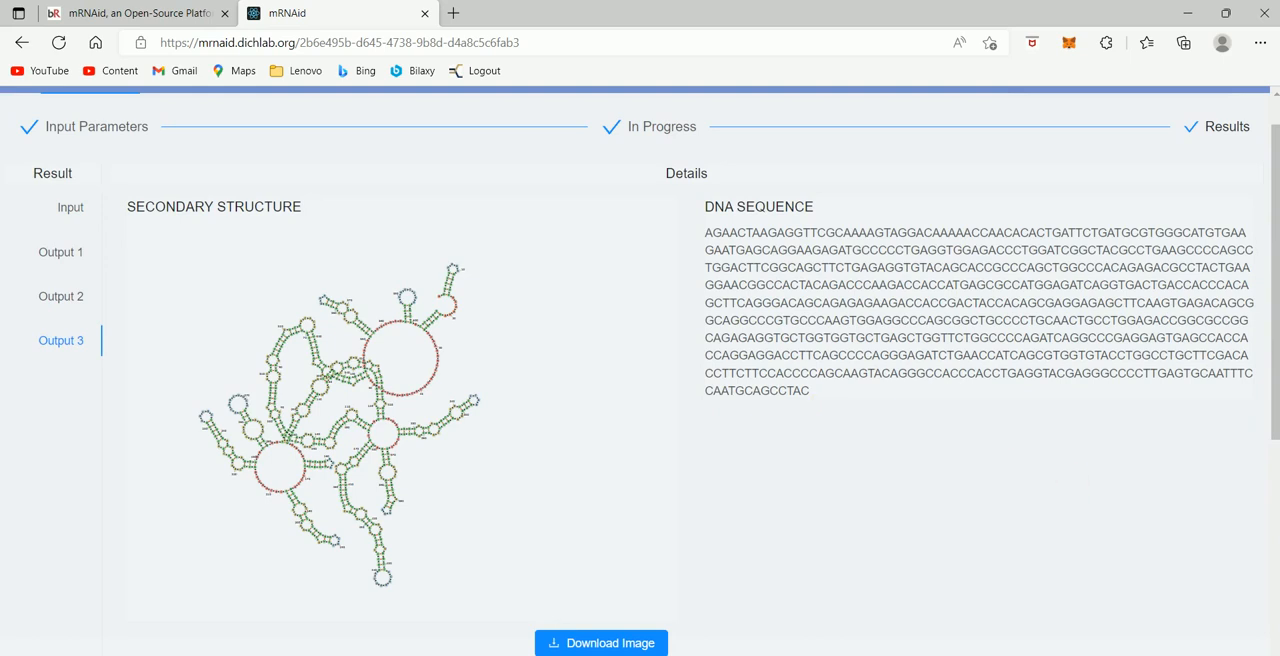
# Scroll Output 3 to its MFE plot and parameters, then follow the link to the bioRxiv preprint
pyautogui.scroll(-3)
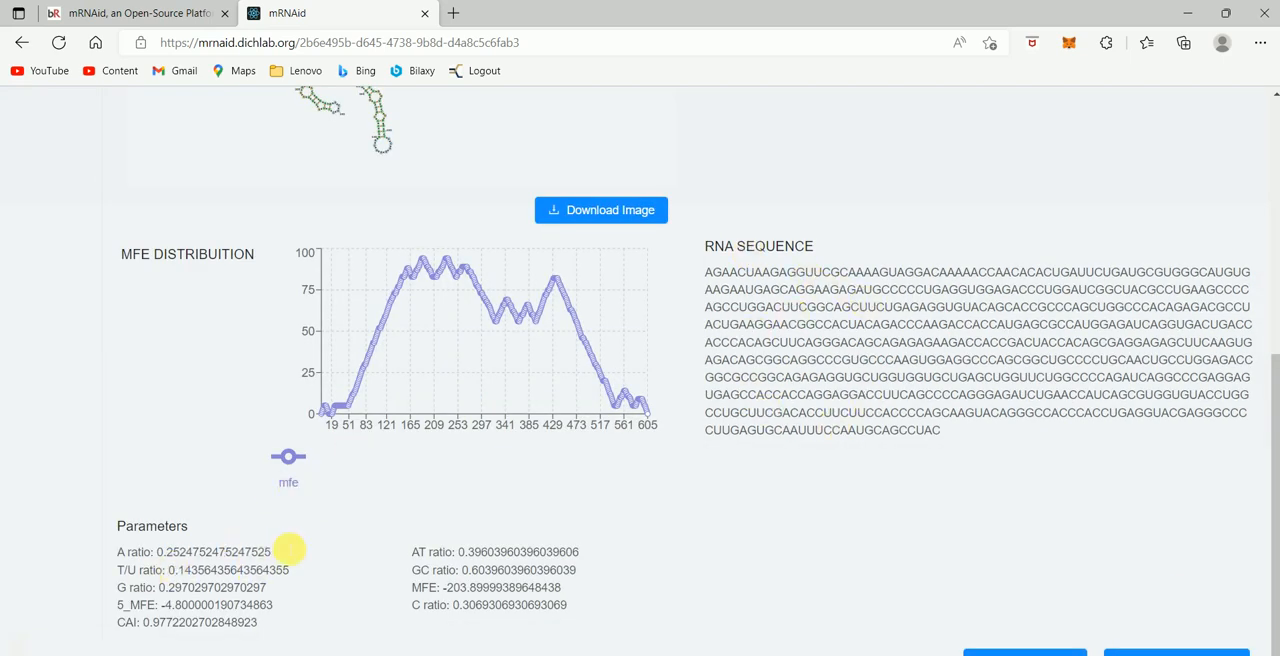
pyautogui.moveTo(434, 468)
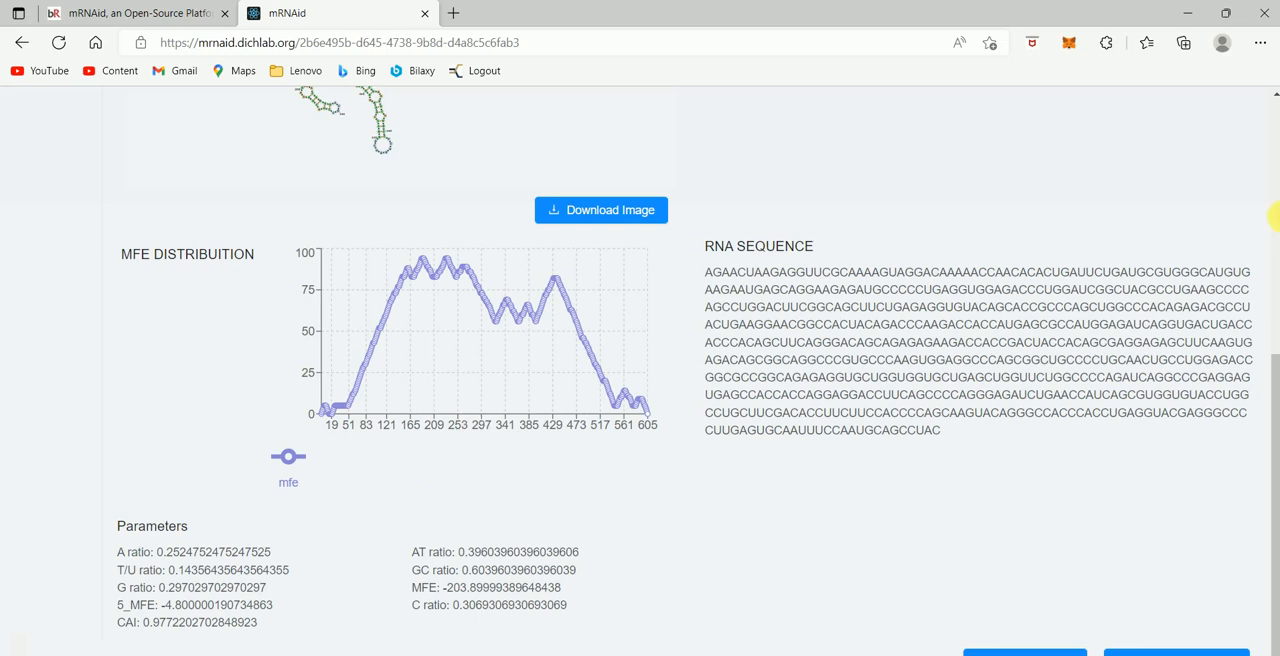
pyautogui.moveTo(938, 216)
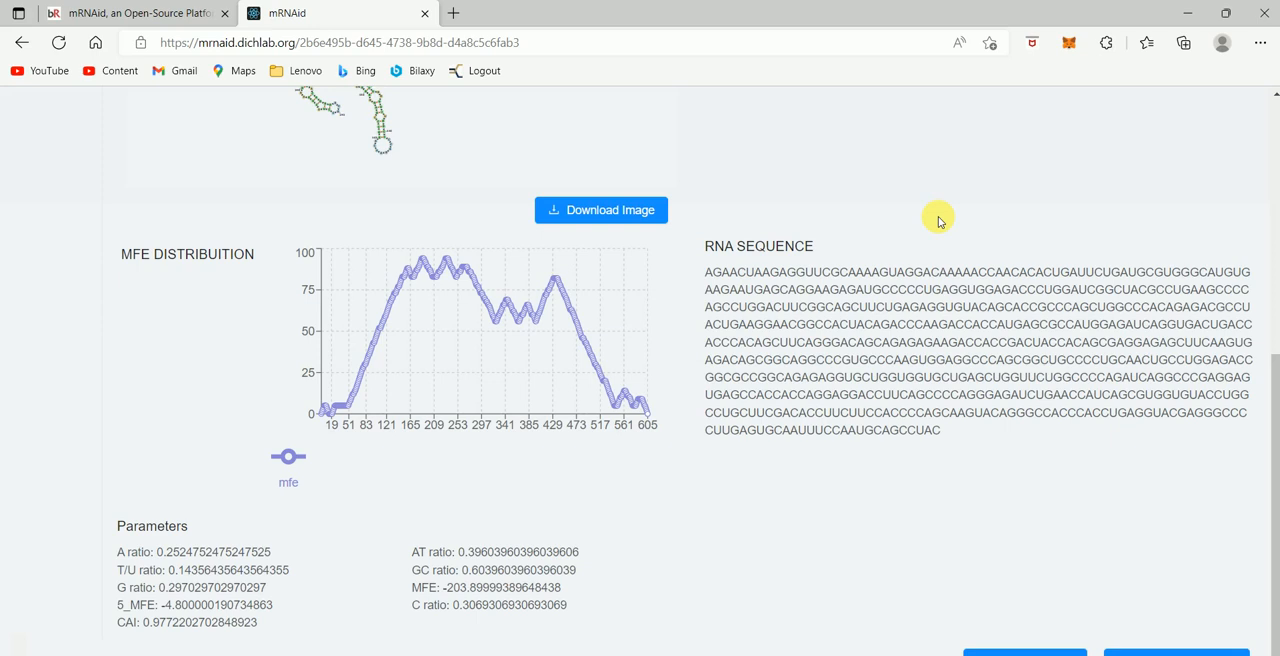
pyautogui.moveTo(640, 184)
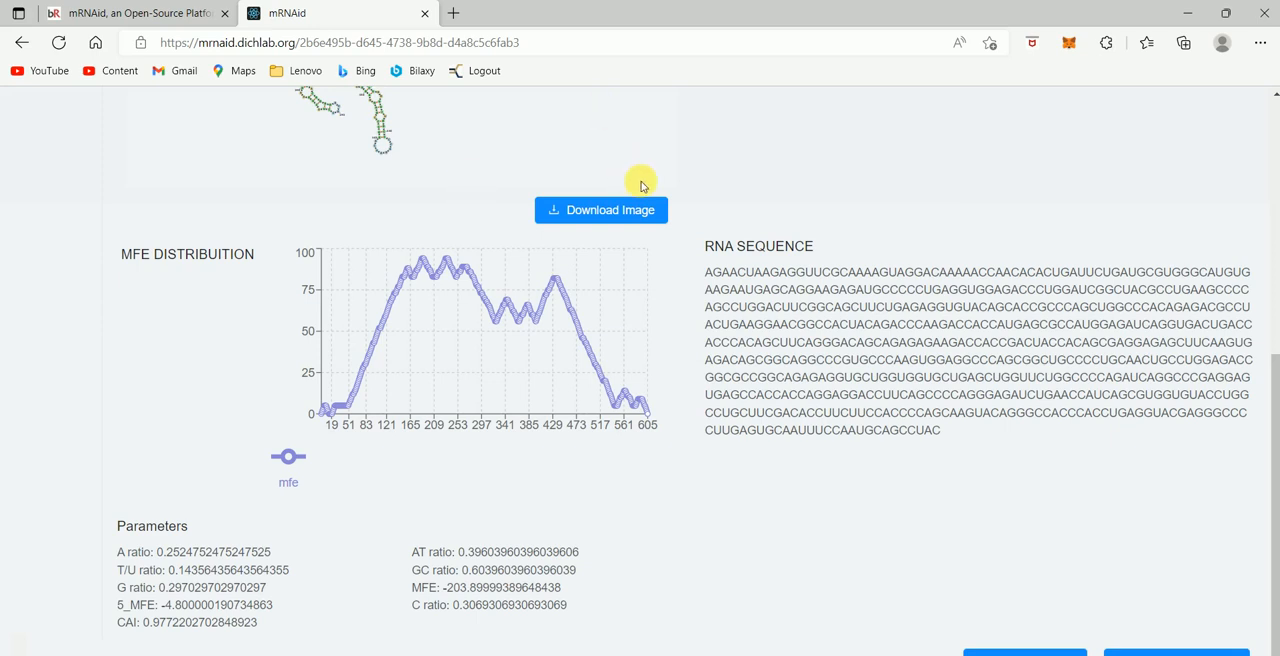
pyautogui.click(136, 12)
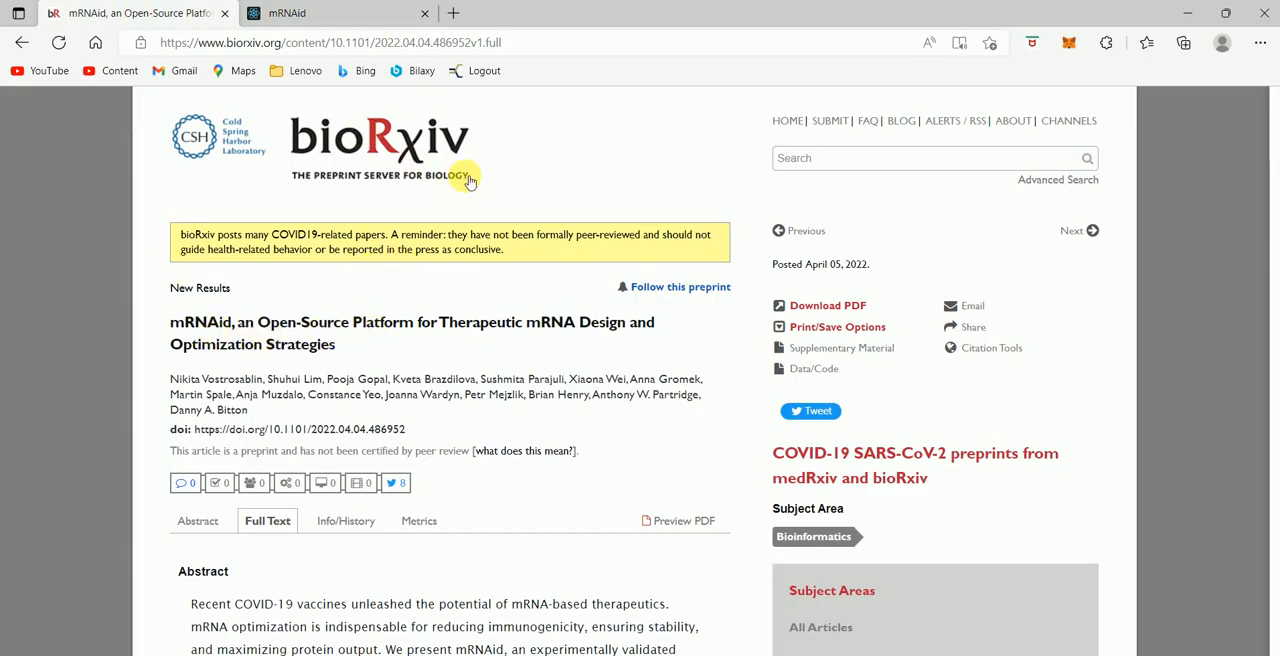
pyautogui.moveTo(392, 206)
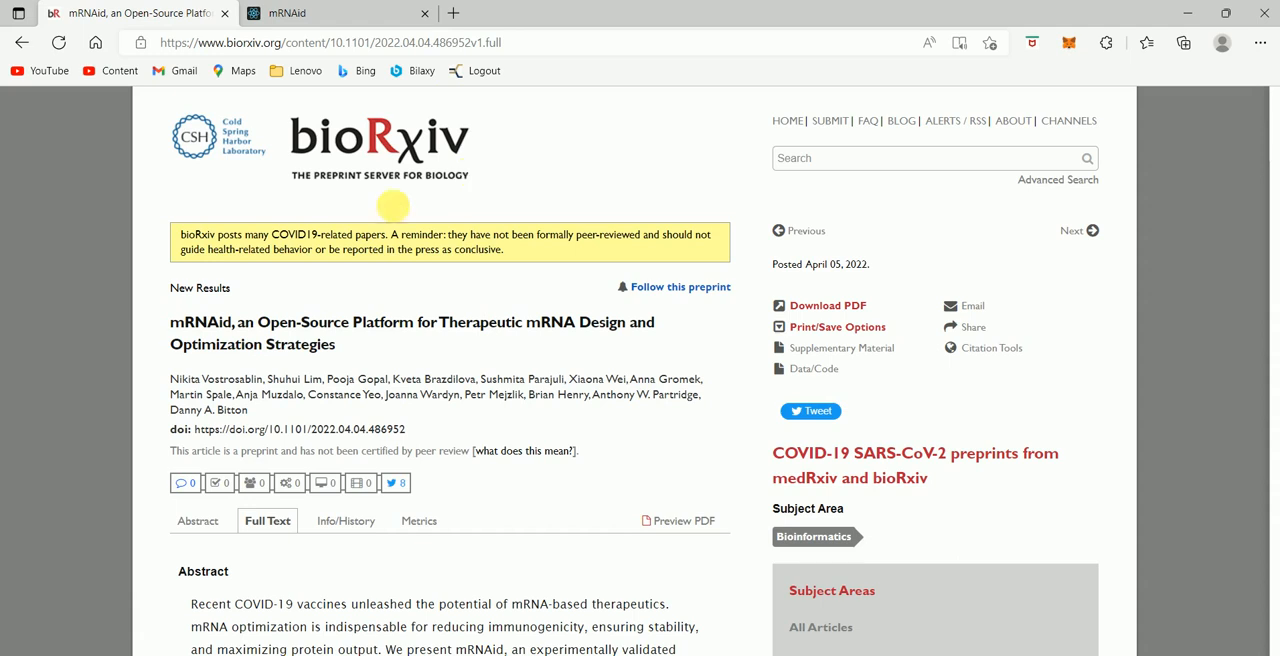
pyautogui.moveTo(398, 336)
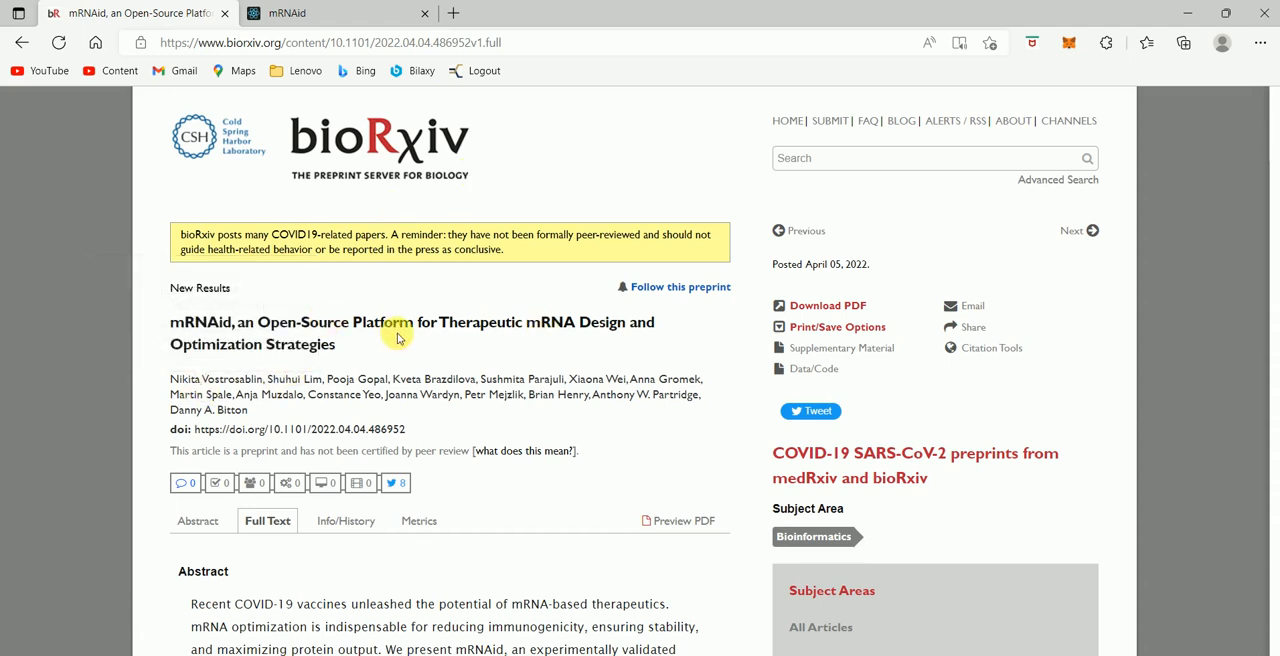
pyautogui.moveTo(420, 334)
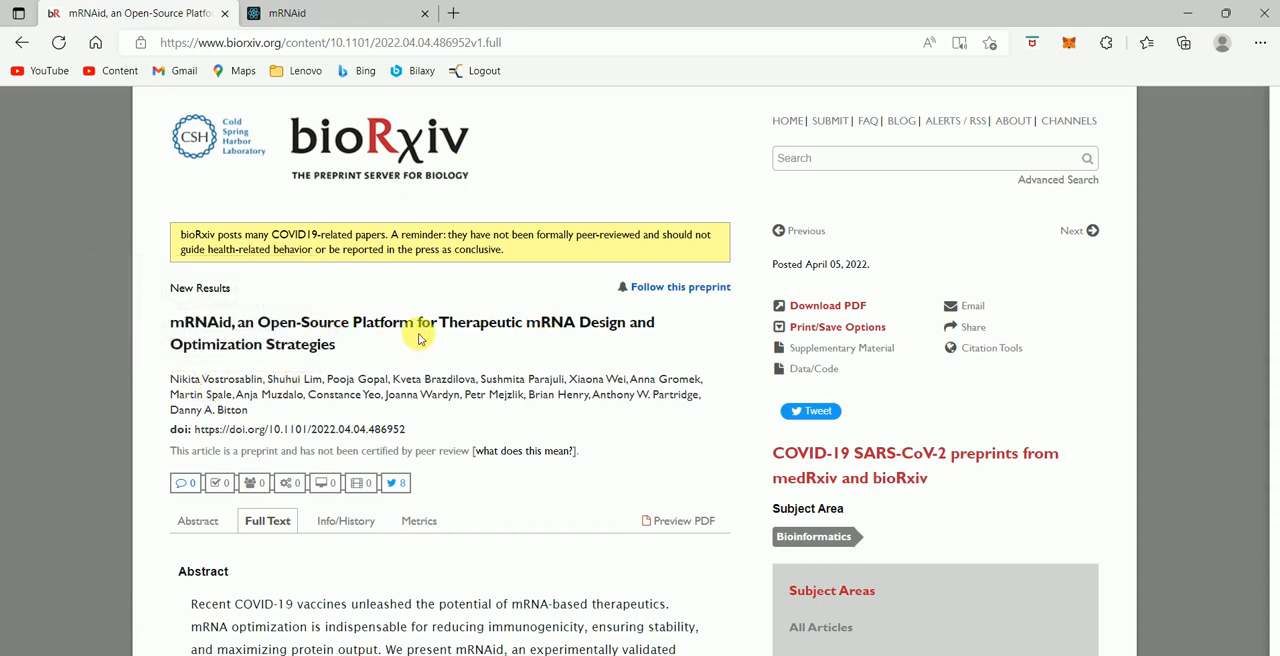
pyautogui.moveTo(256, 362)
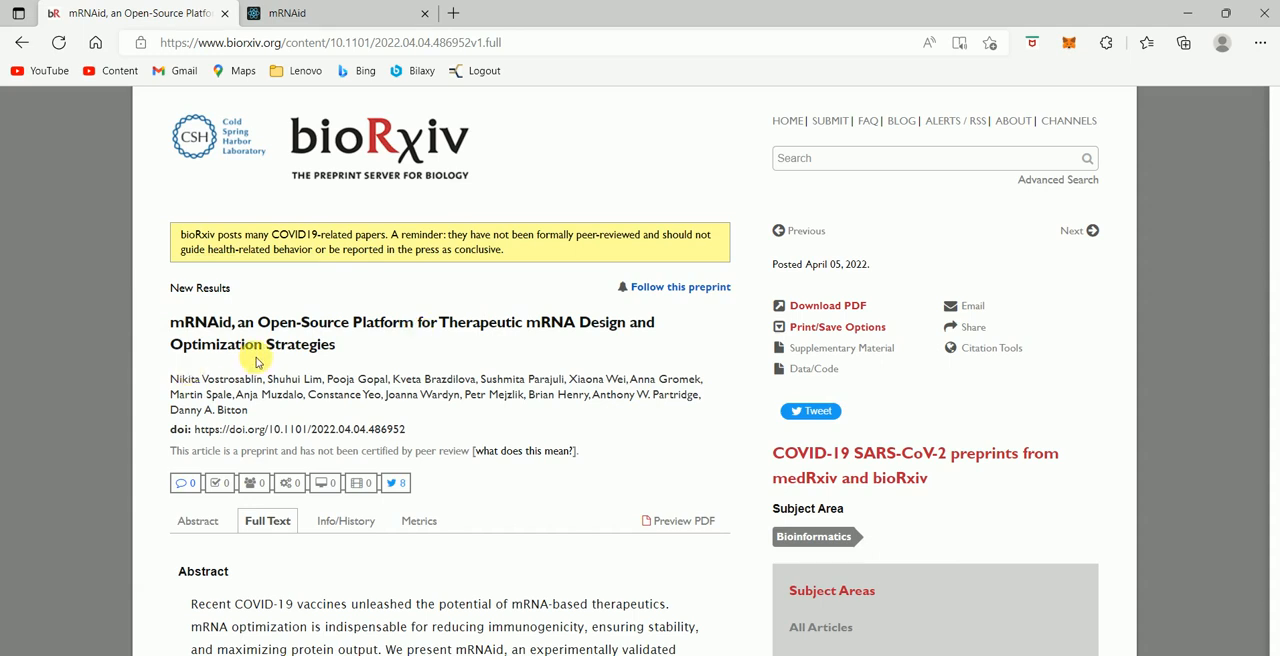